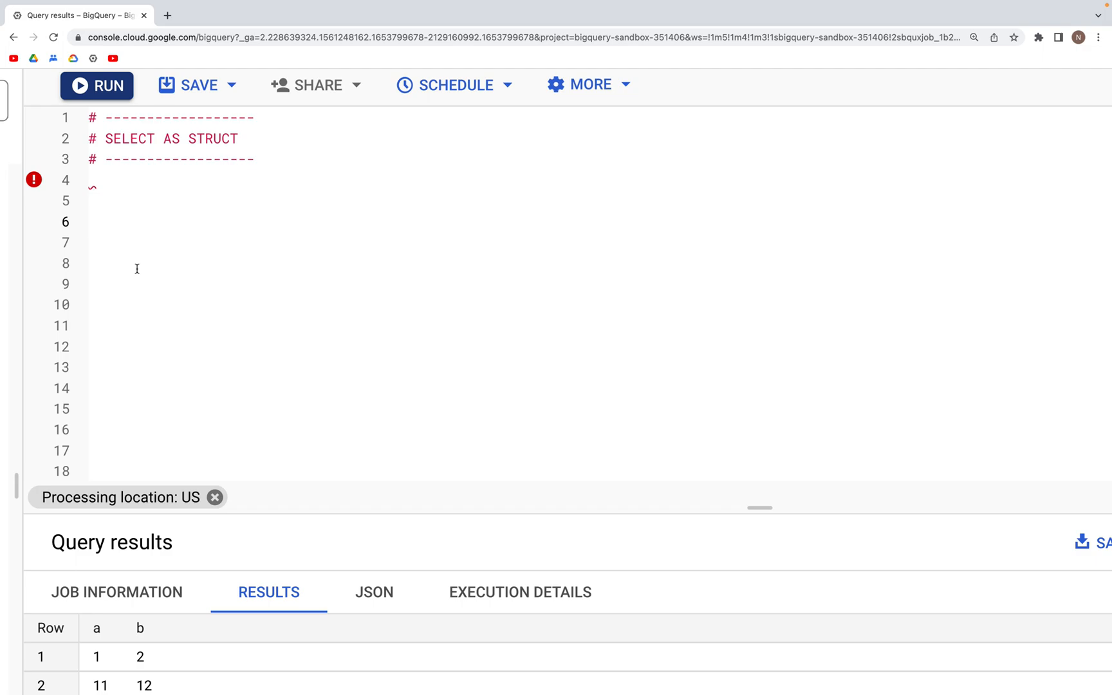
Type the query SELECT AS STRUCT 1 a, 2 b; on line 6
type("SELECT AS ST")
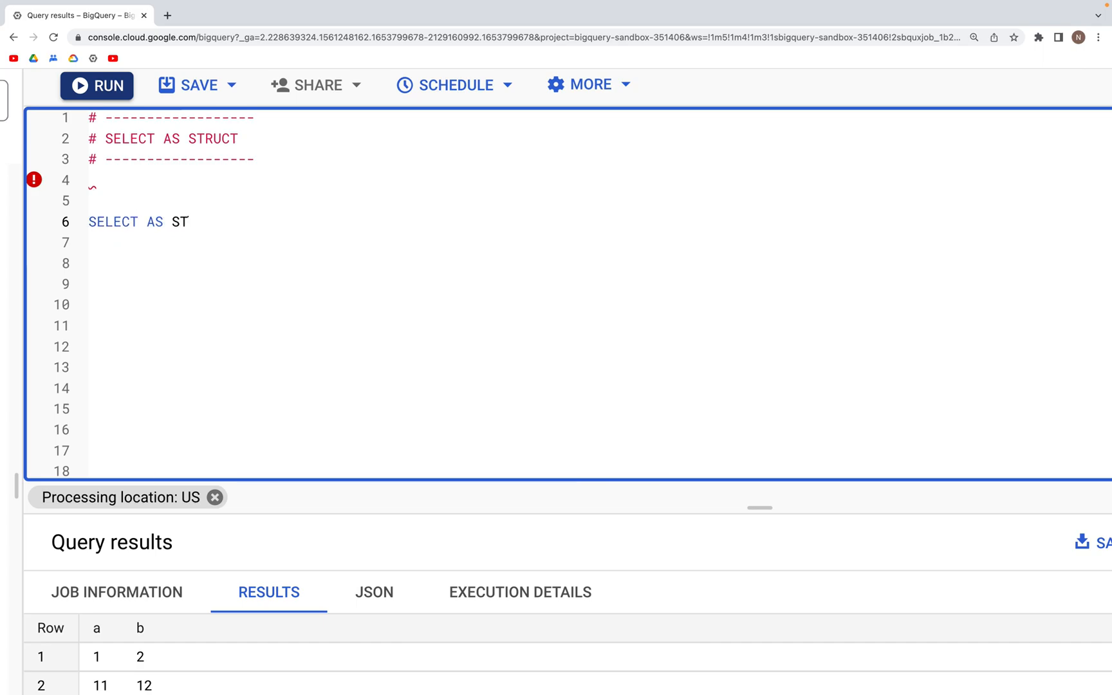
type("RUCT")
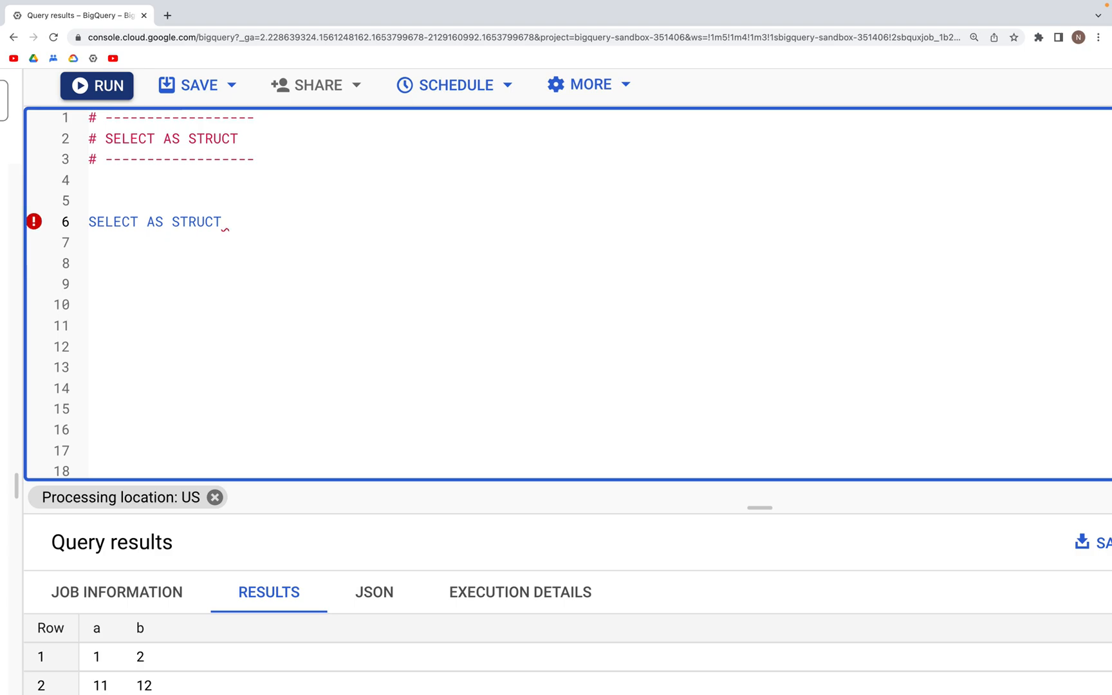
type("1")
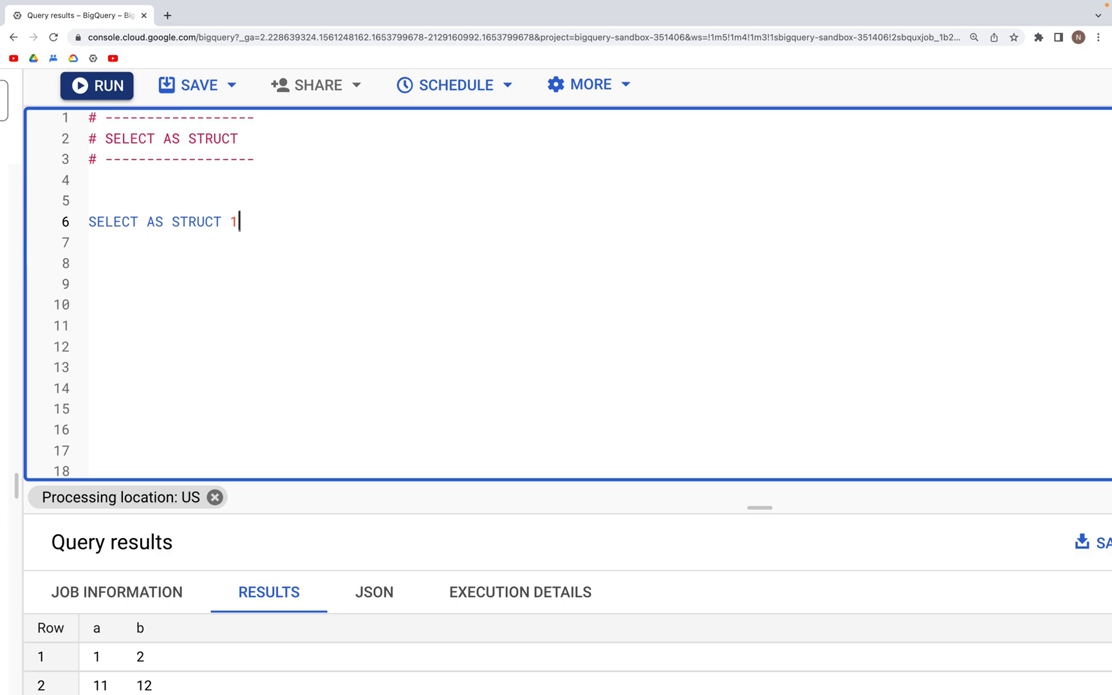
type("a,")
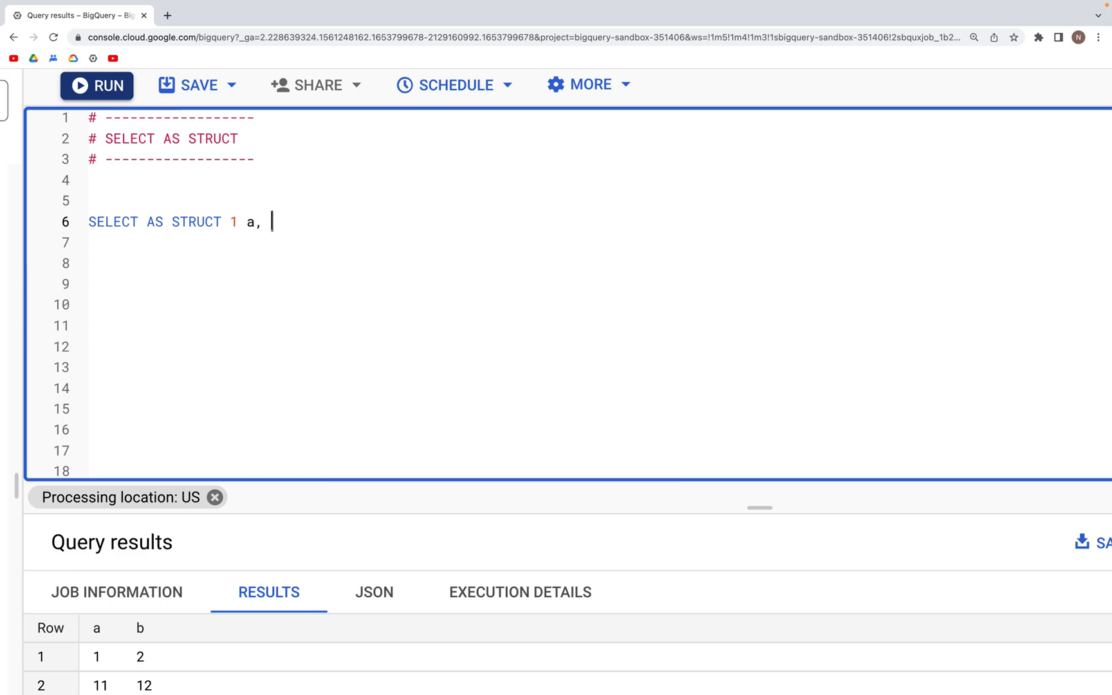
type("2 b")
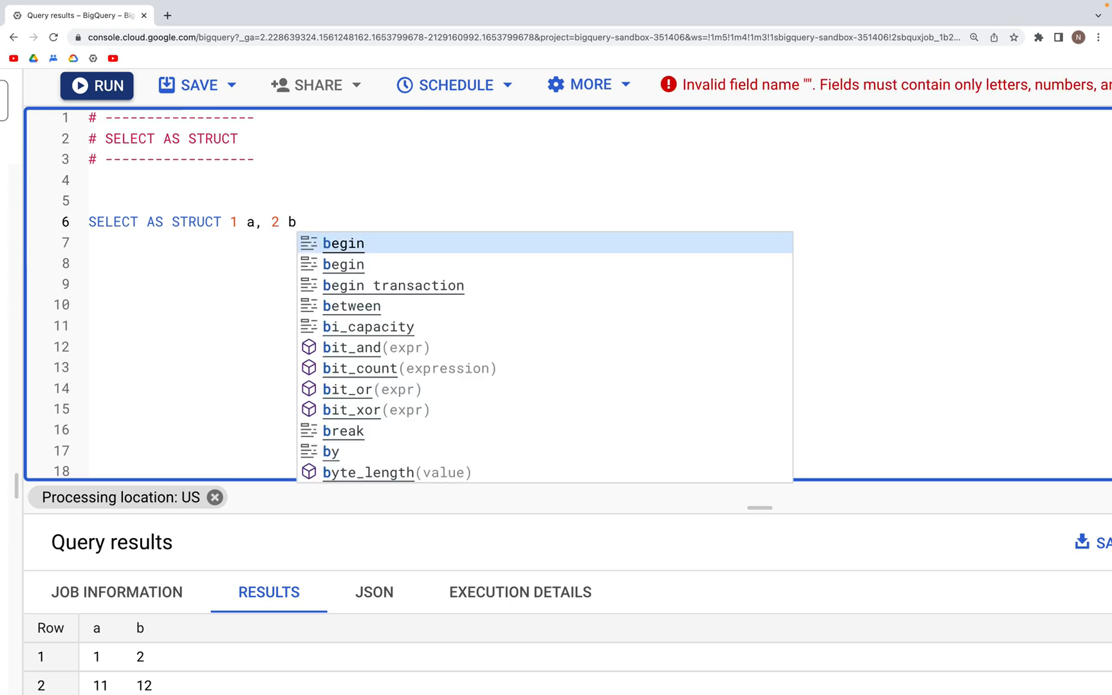
type(";")
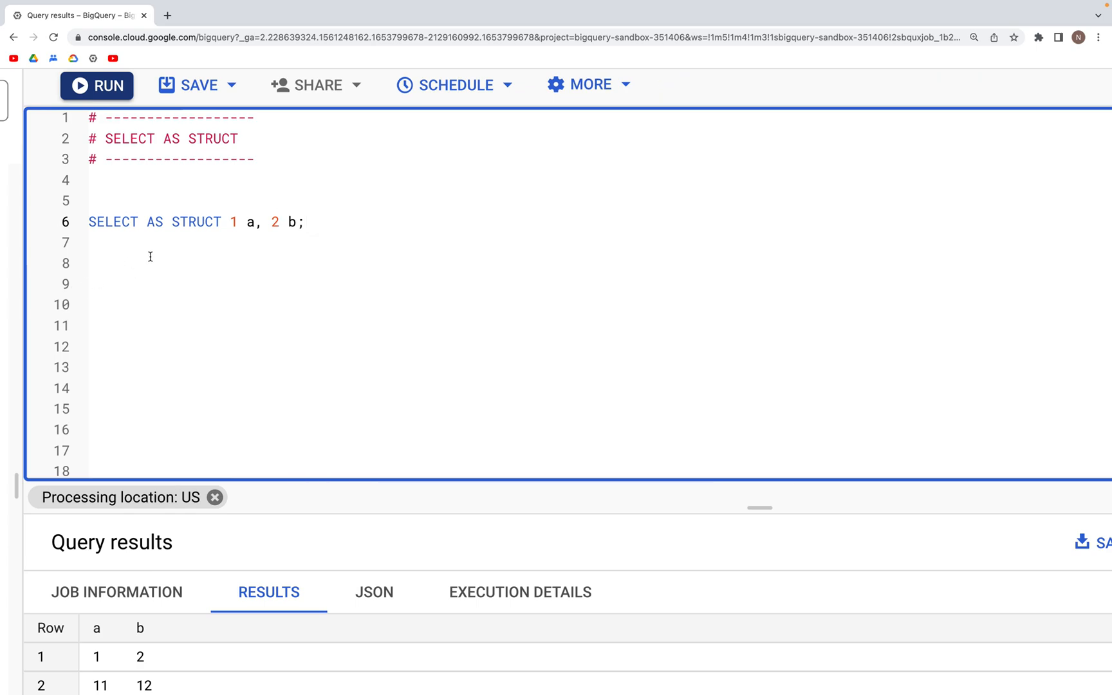
Run the struct query to get one row with a = 1 and b = 2
left_click(96, 85)
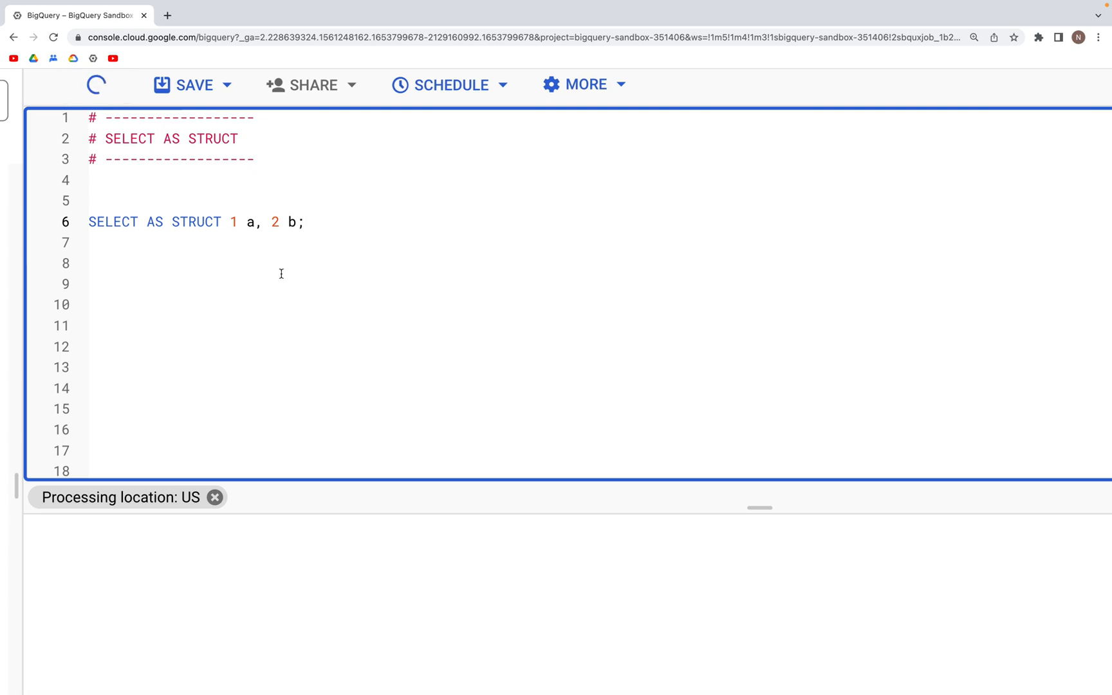
left_click(98, 85)
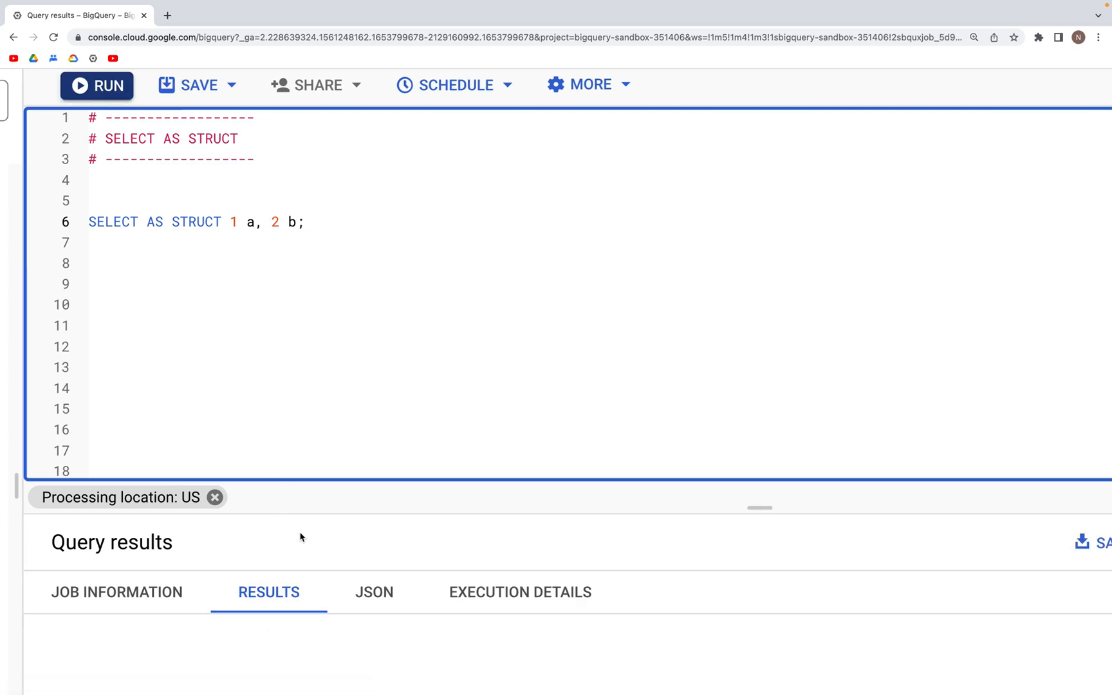
left_click(97, 85)
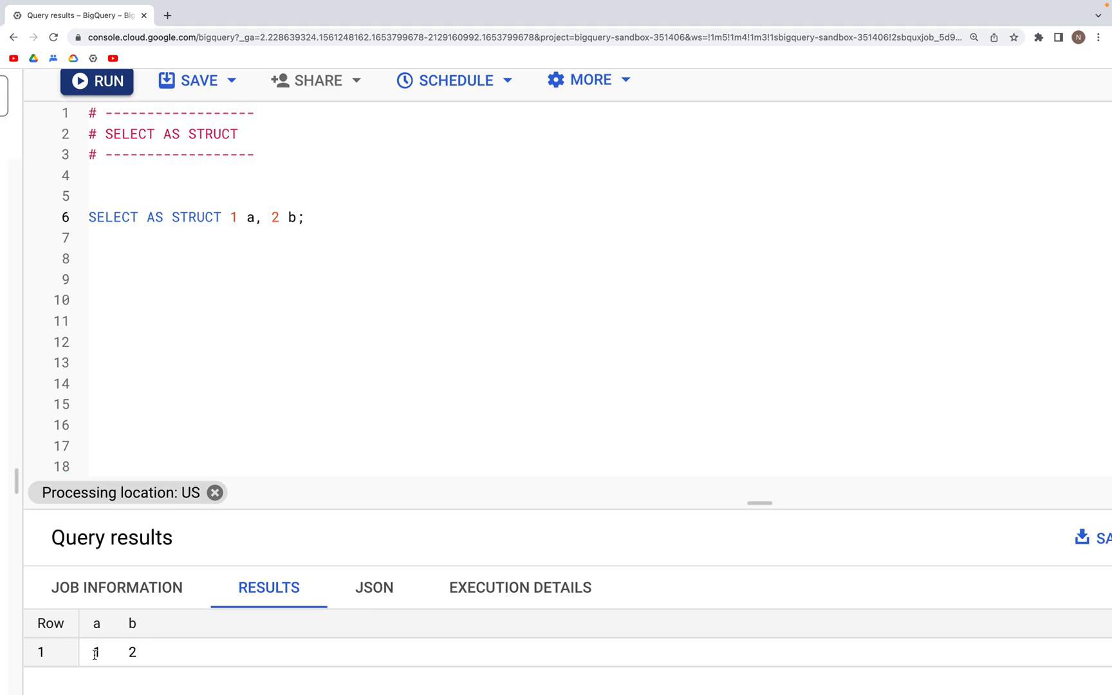
Select the whole SELECT AS STRUCT 1 a, 2 b line for copying
left_click_drag(96, 652, 132, 652)
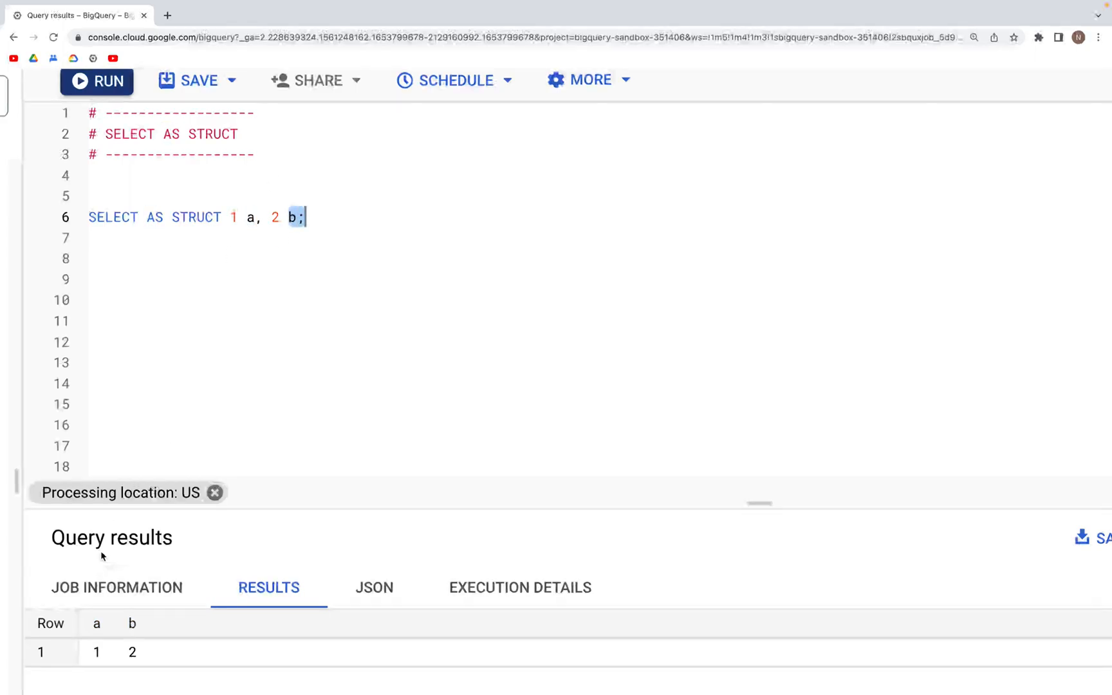
left_click(97, 652)
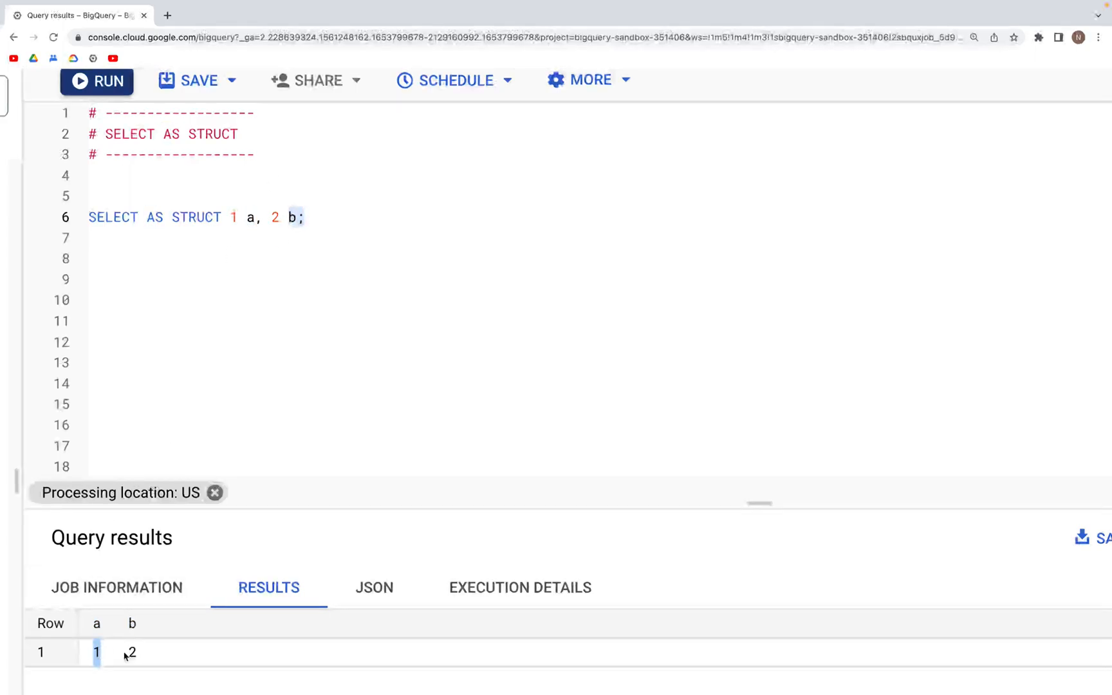
left_click(132, 652)
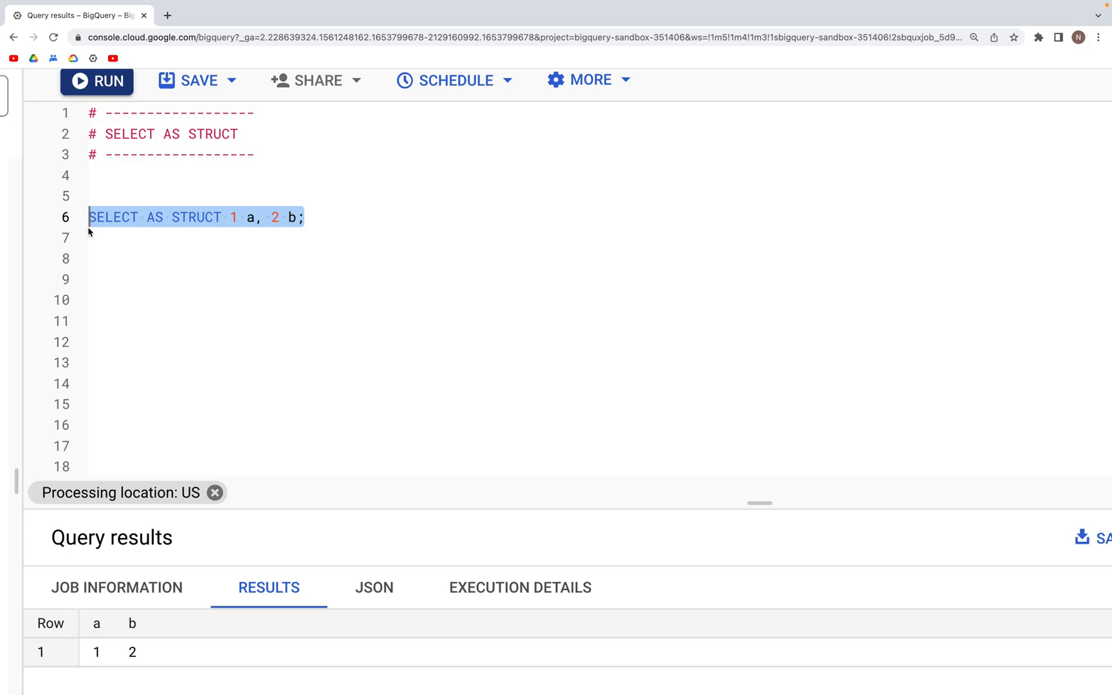
Add UNION ALL SELECT AS STRUCT 11 a, 22 b and select the combined query
type("UNION ALL")
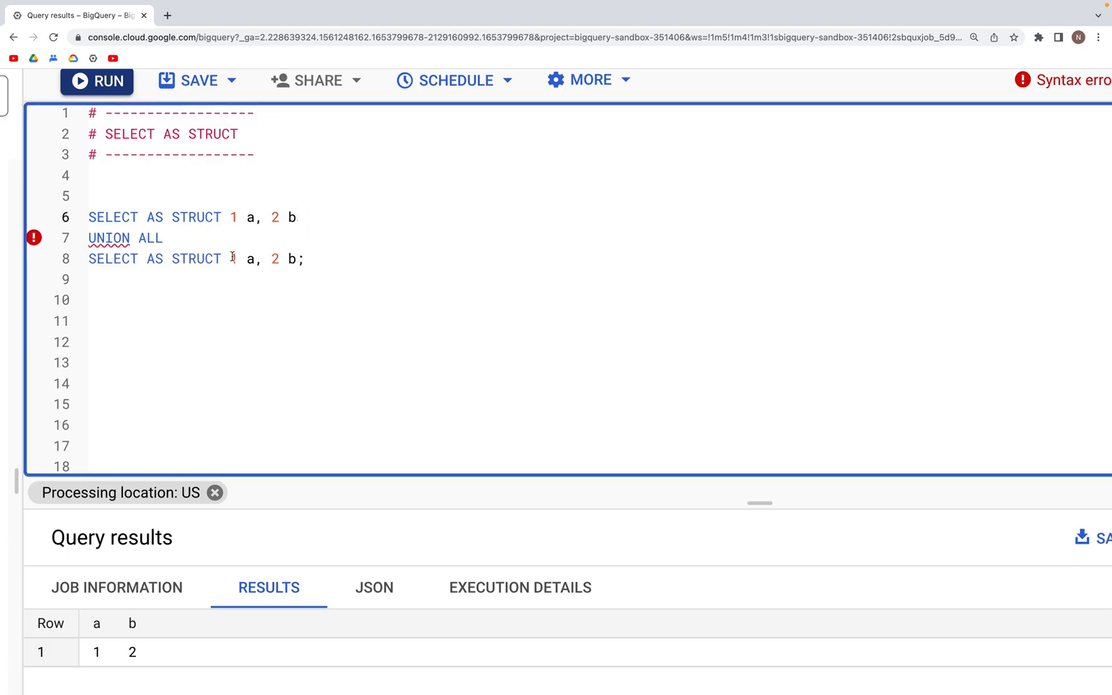
type("1")
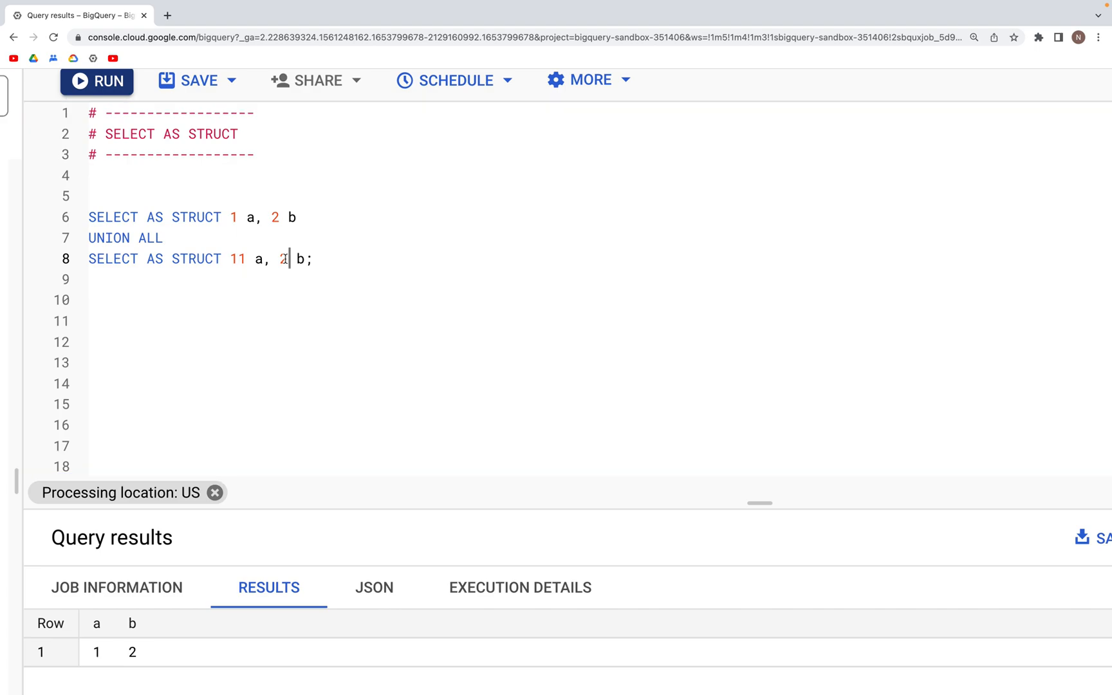
type("2")
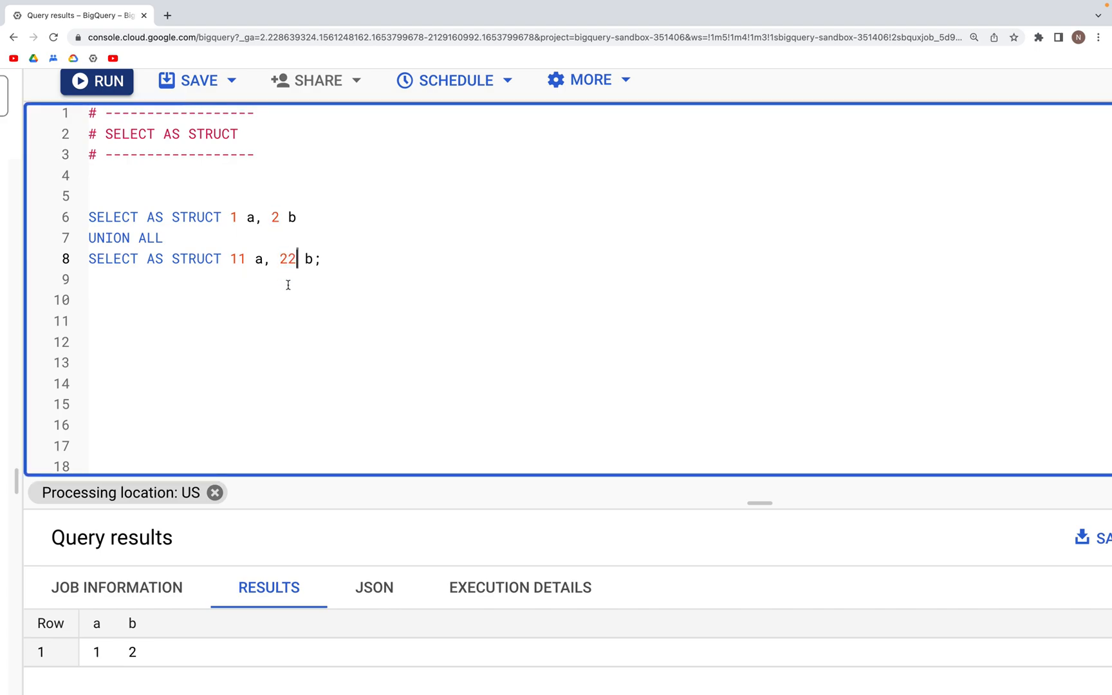
mouse_move(343, 260)
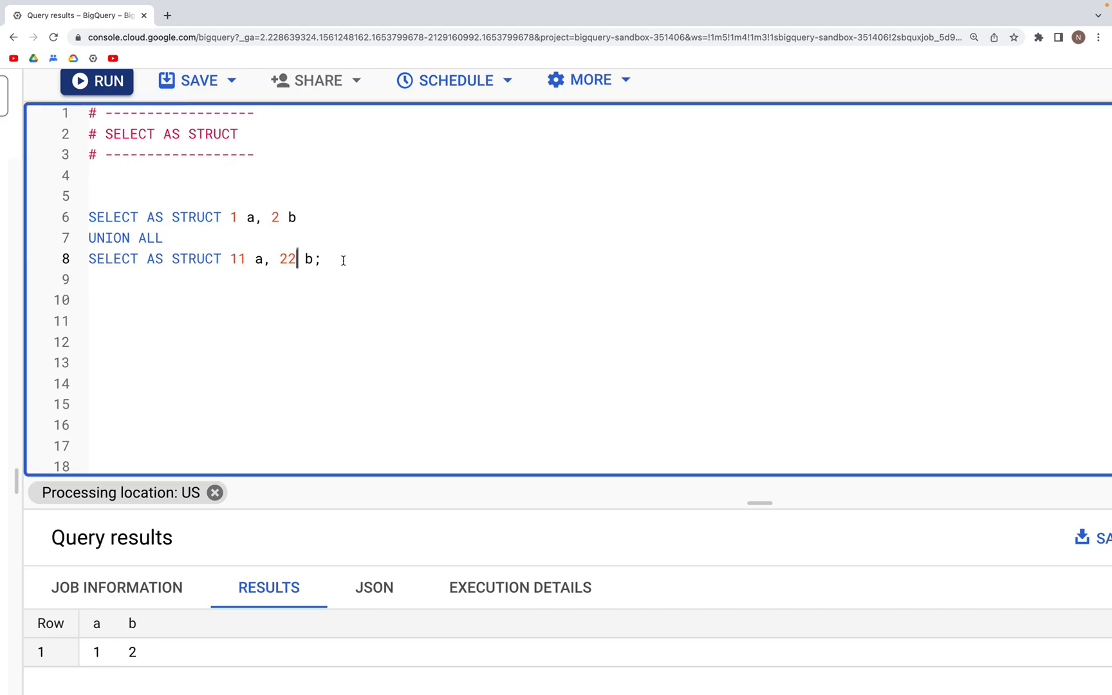
left_click_drag(89, 217, 320, 259)
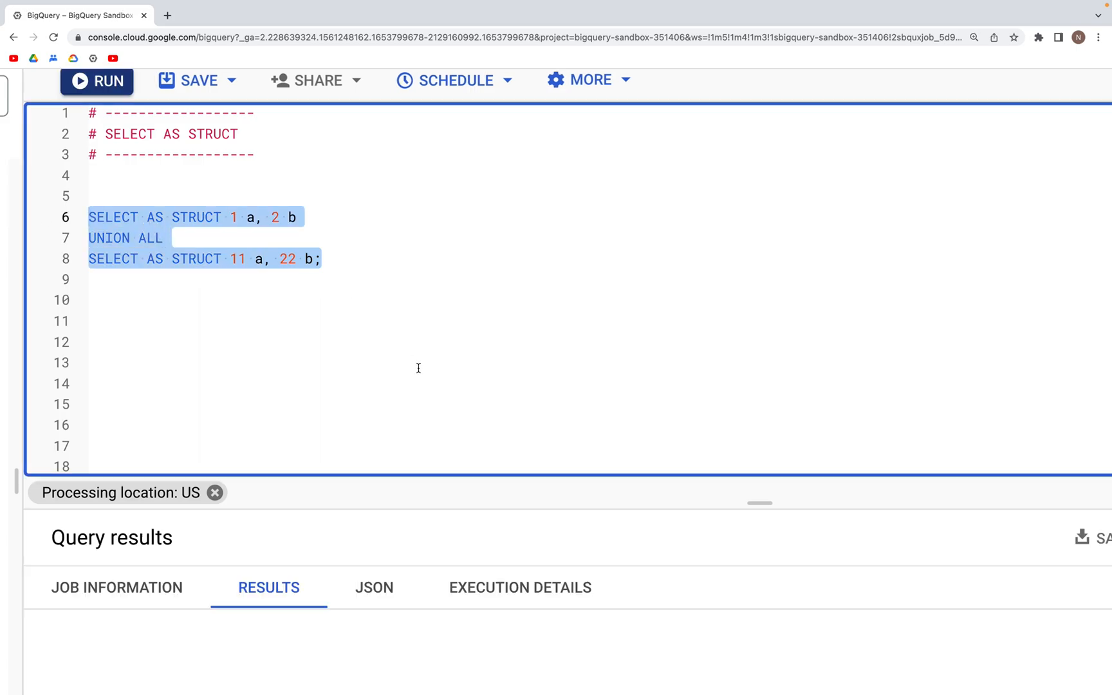
Run the UNION ALL query and enlarge the results panel to show rows 1,2 and 11,22
left_click(96, 81)
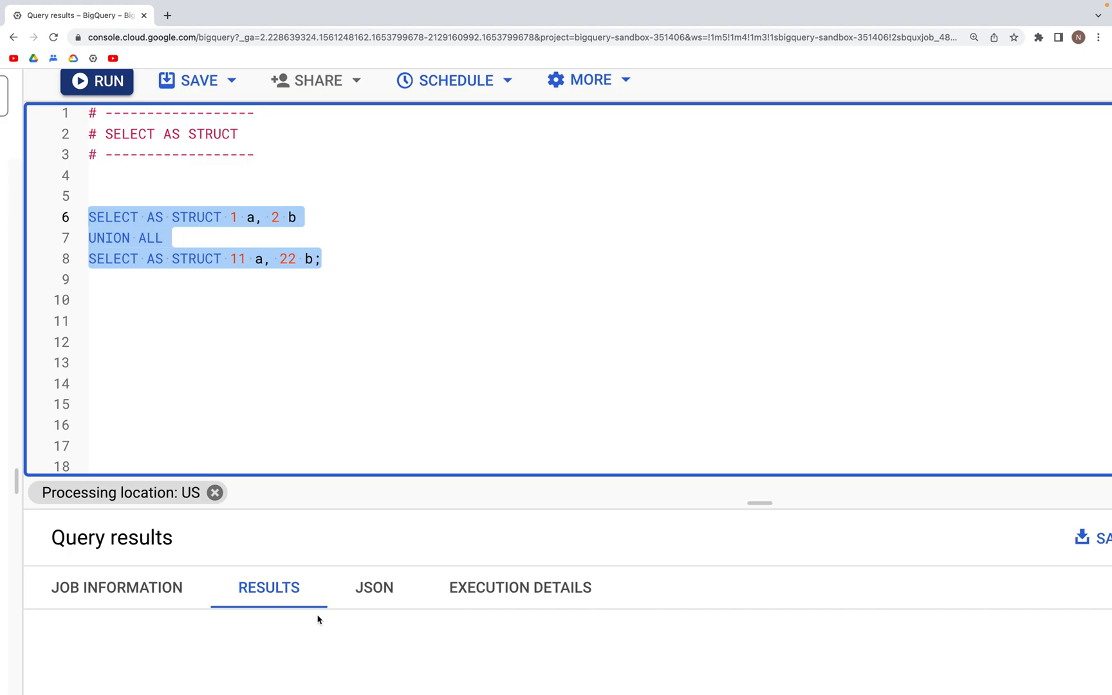
left_click(97, 81)
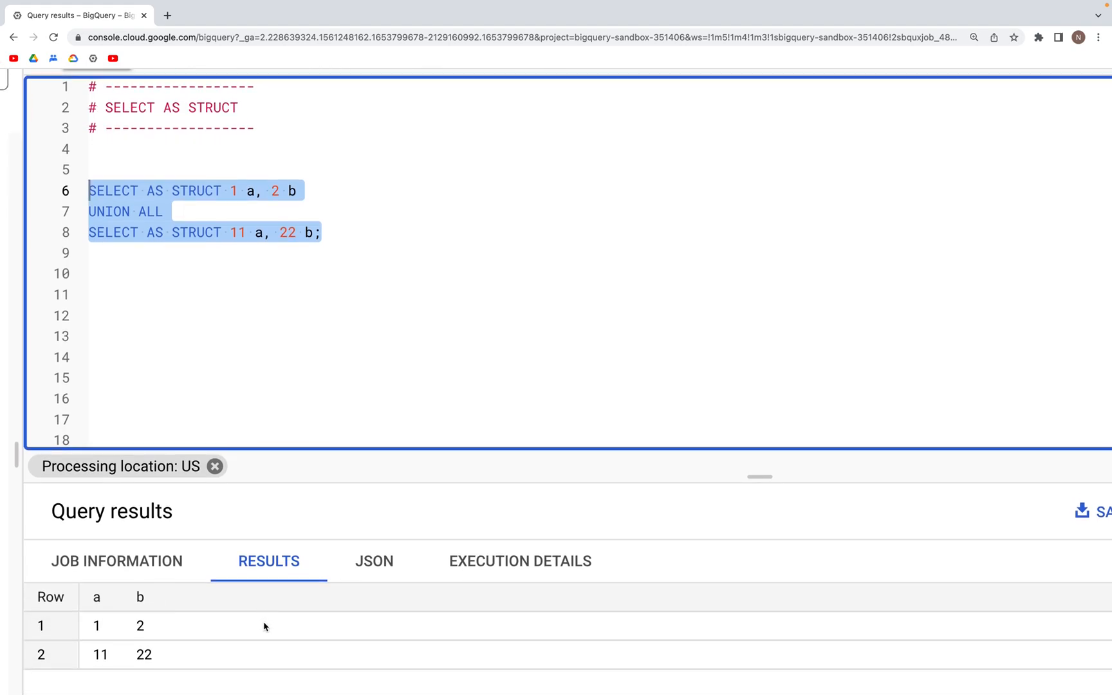
left_click_drag(759, 477, 742, 374)
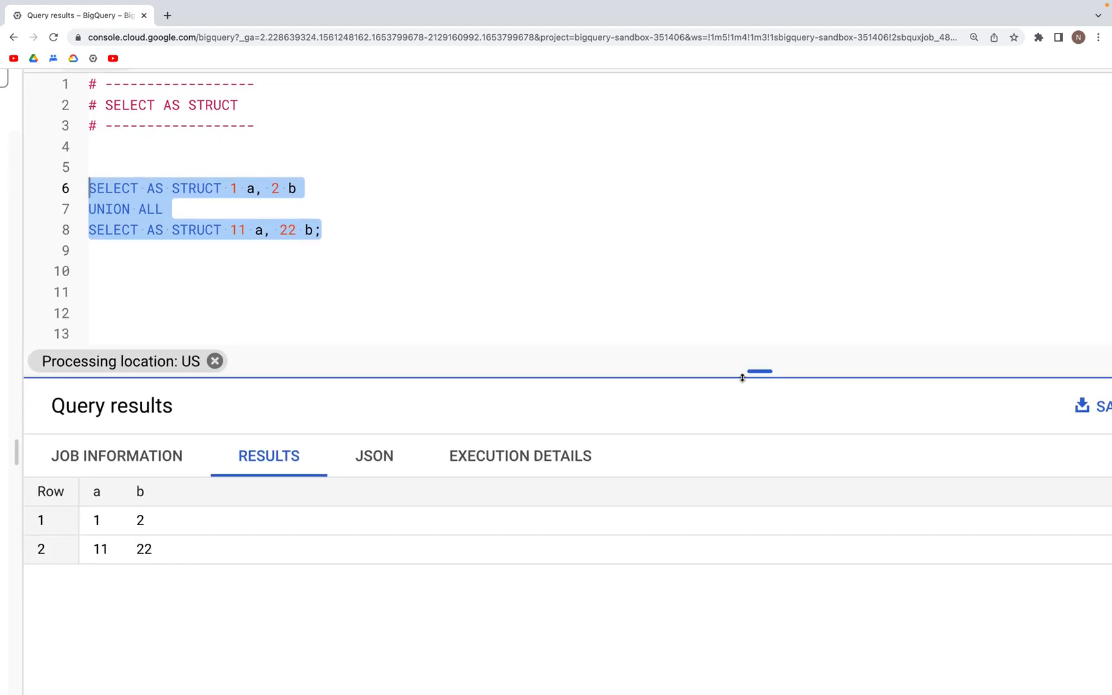
left_click_drag(759, 371, 759, 380)
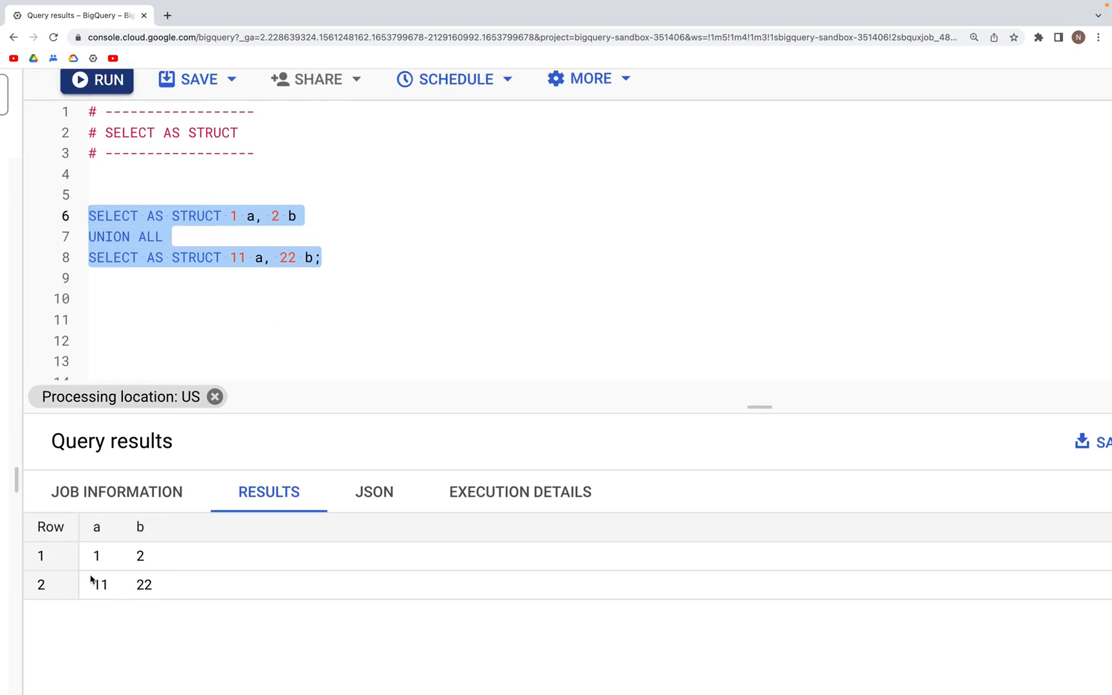
mouse_move(178, 602)
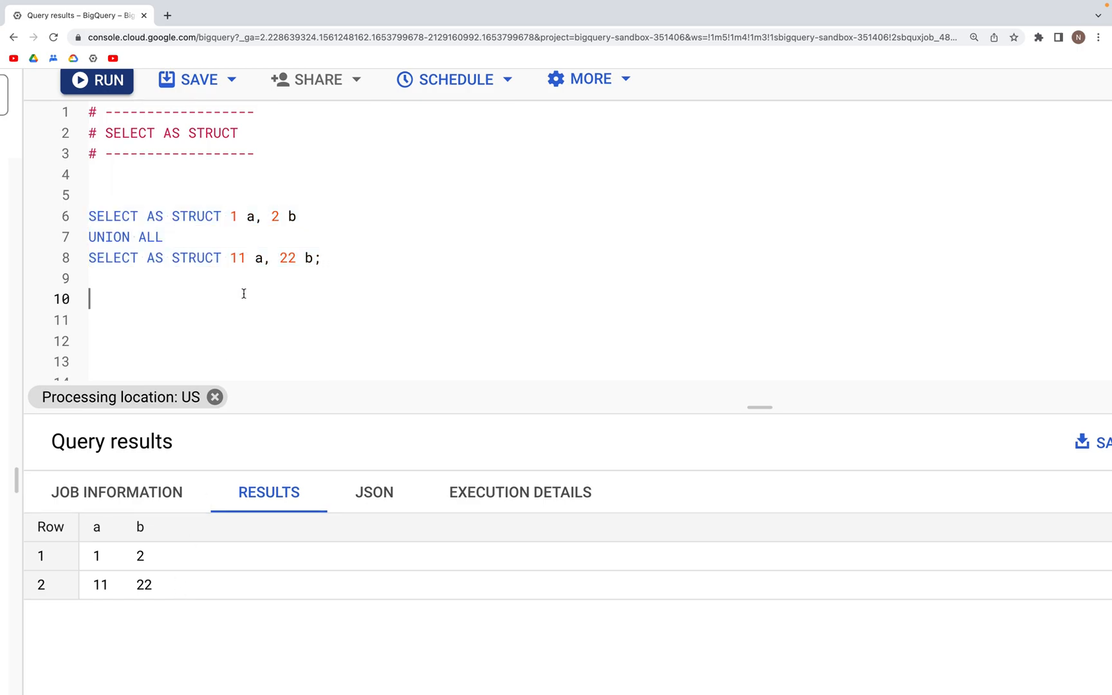
mouse_move(345, 278)
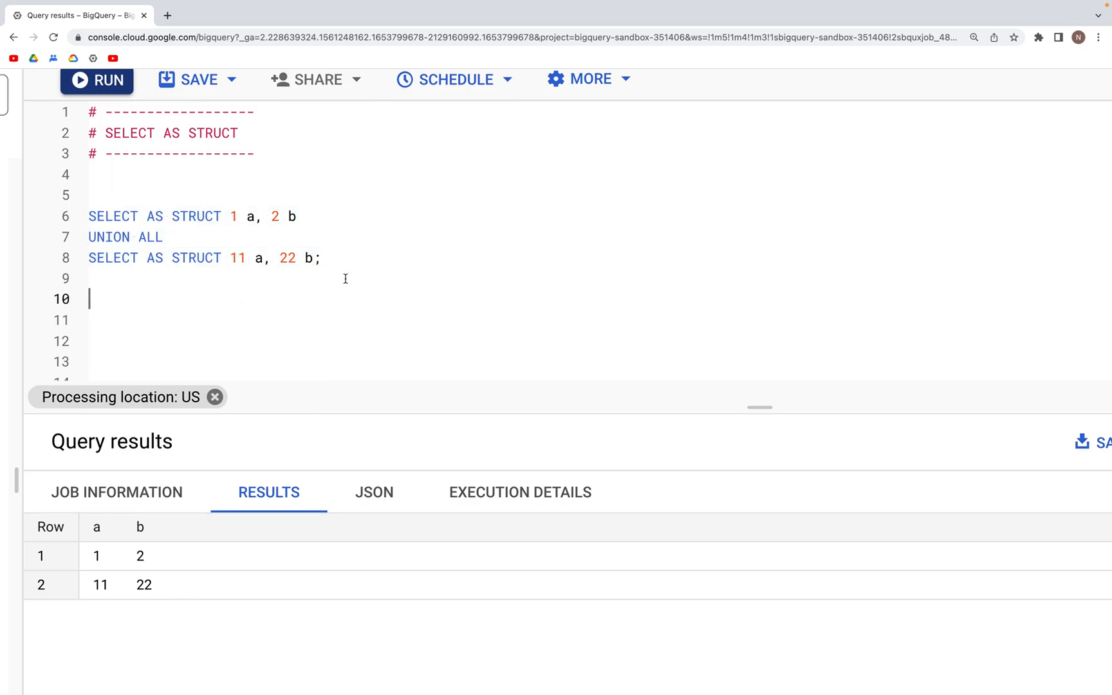
mouse_move(145, 297)
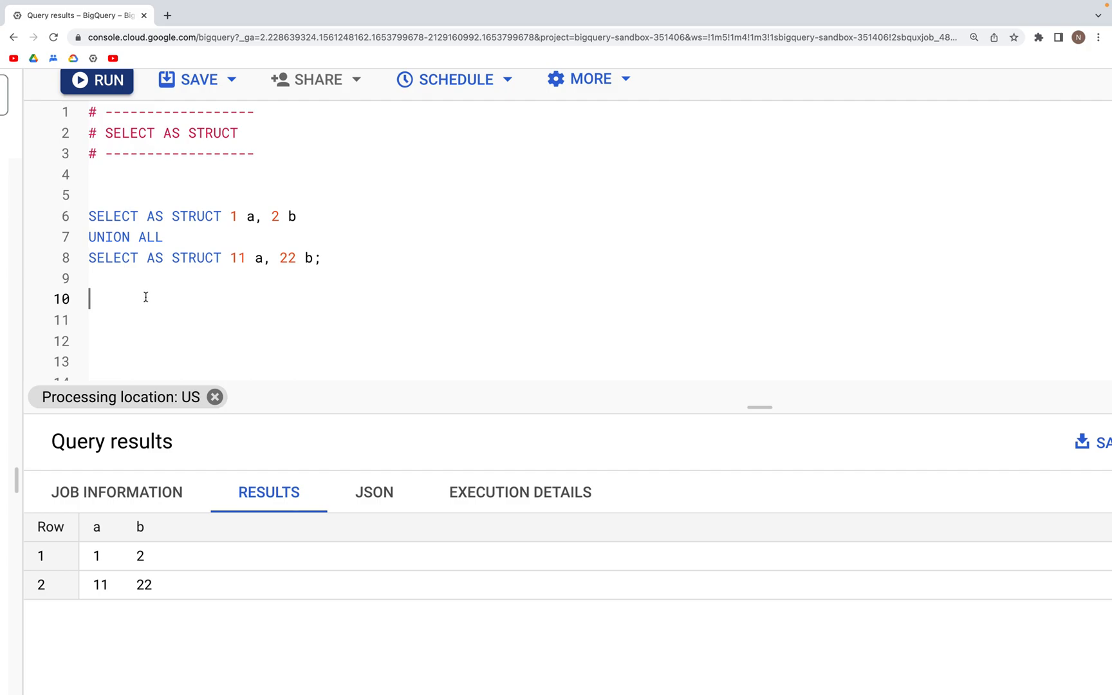
mouse_move(167, 224)
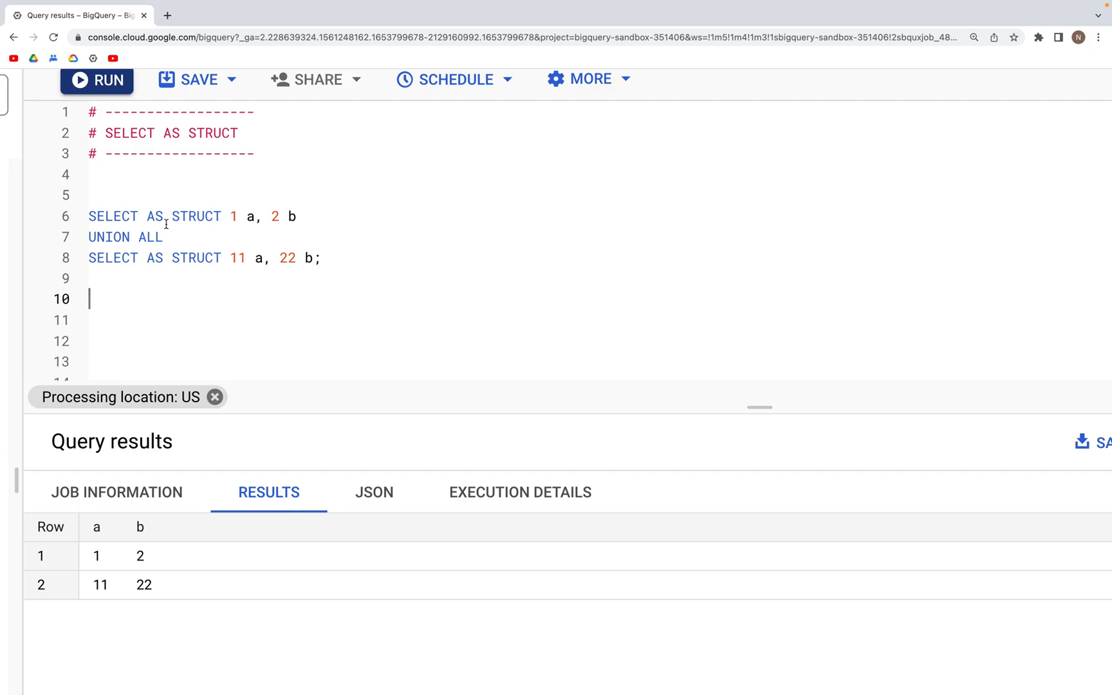
Select the first struct's fields and dismiss the page-save prompt twice
left_click_drag(170, 216, 298, 216)
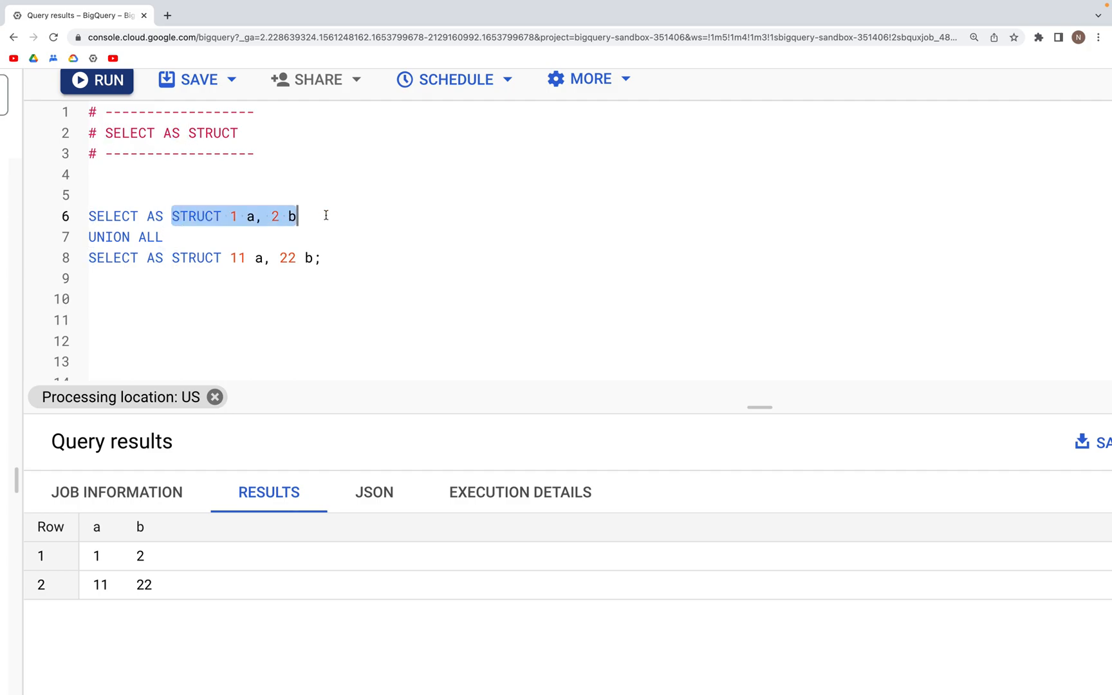
mouse_move(68, 585)
type("SELECT ARRAY")
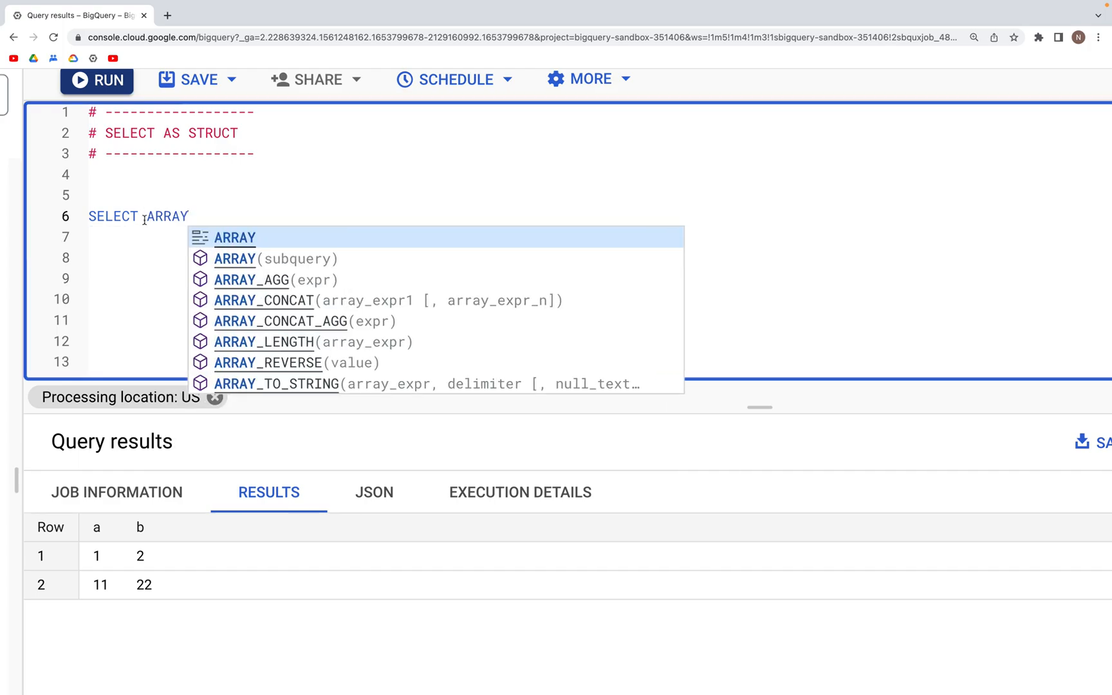
key("cmd+s")
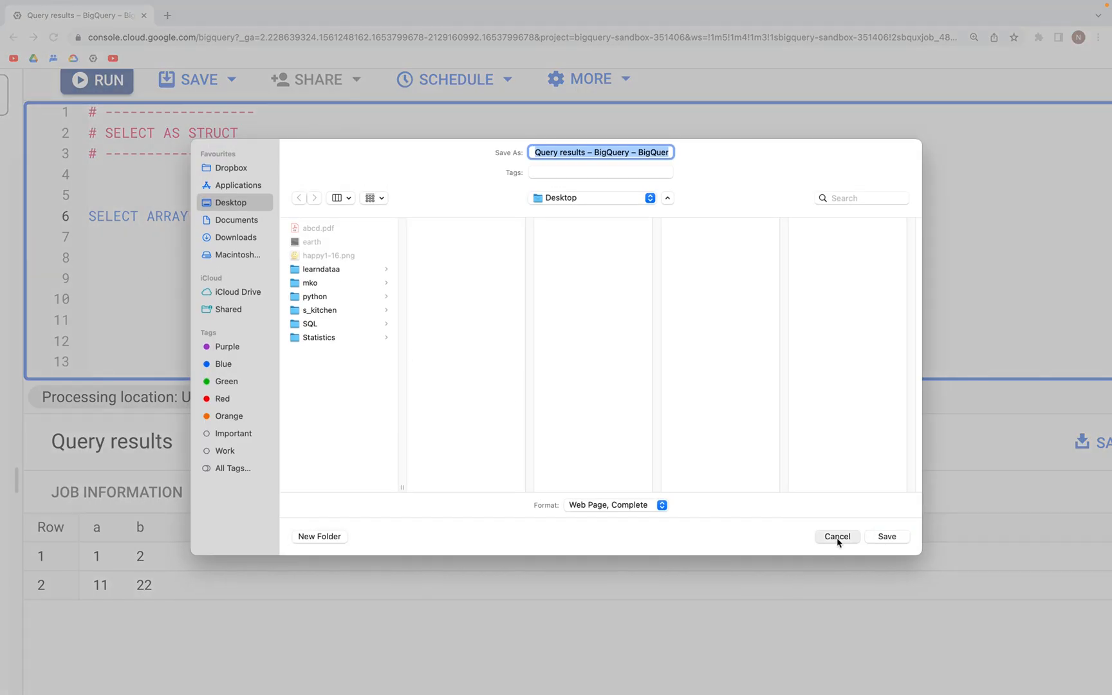
left_click(837, 536)
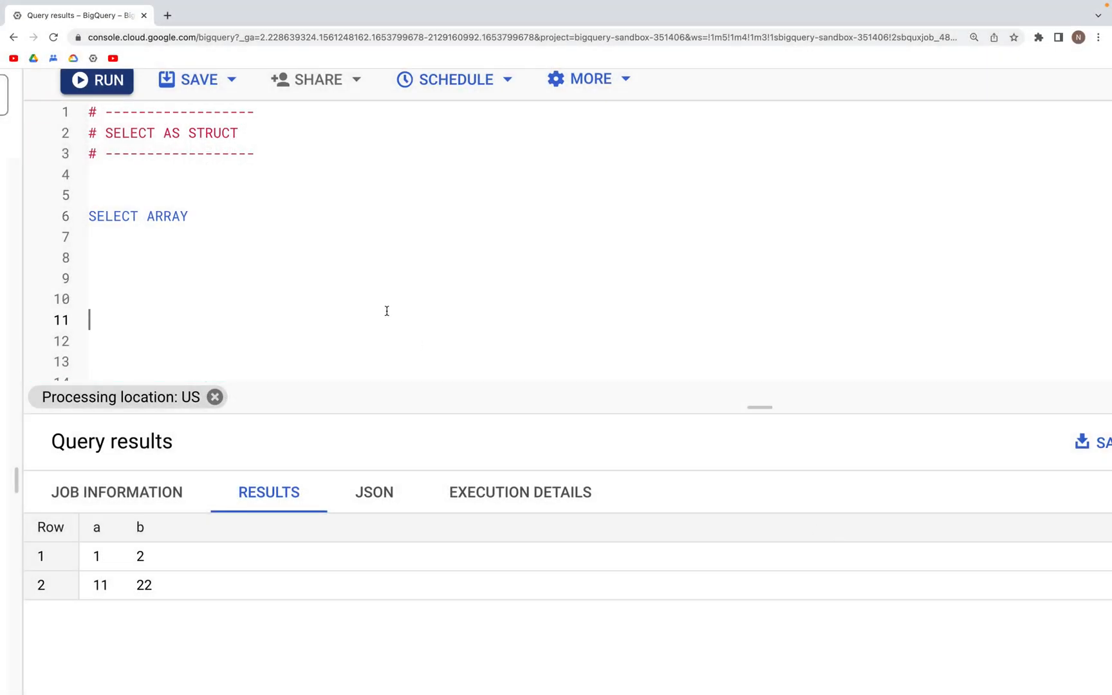
key("cmd+s")
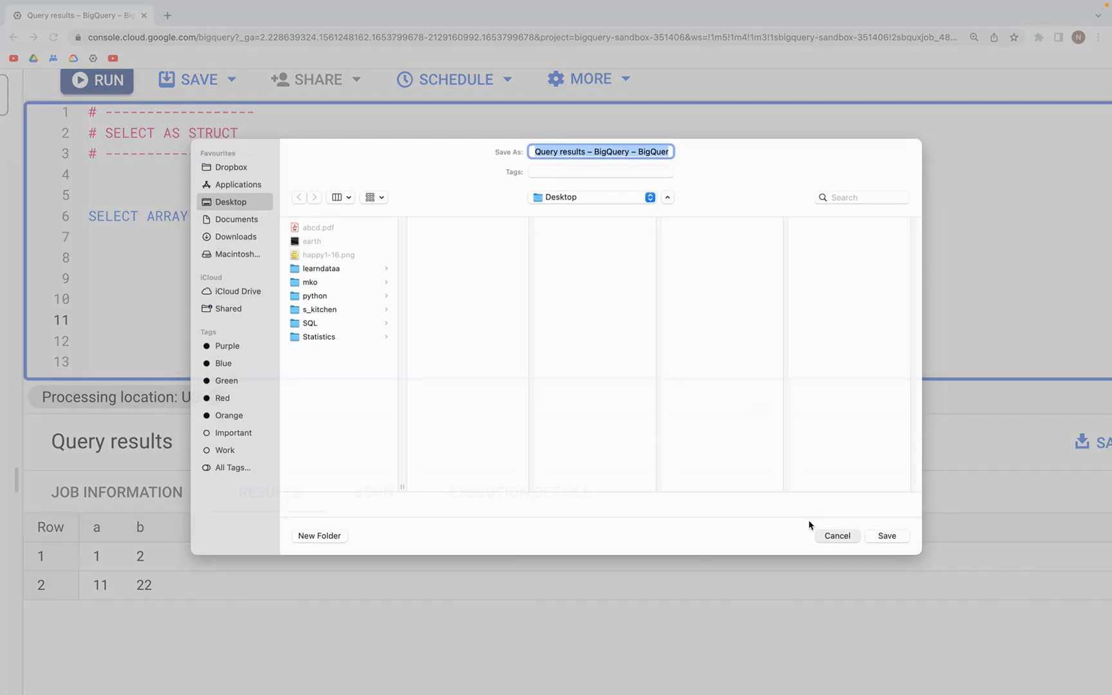
left_click(836, 536)
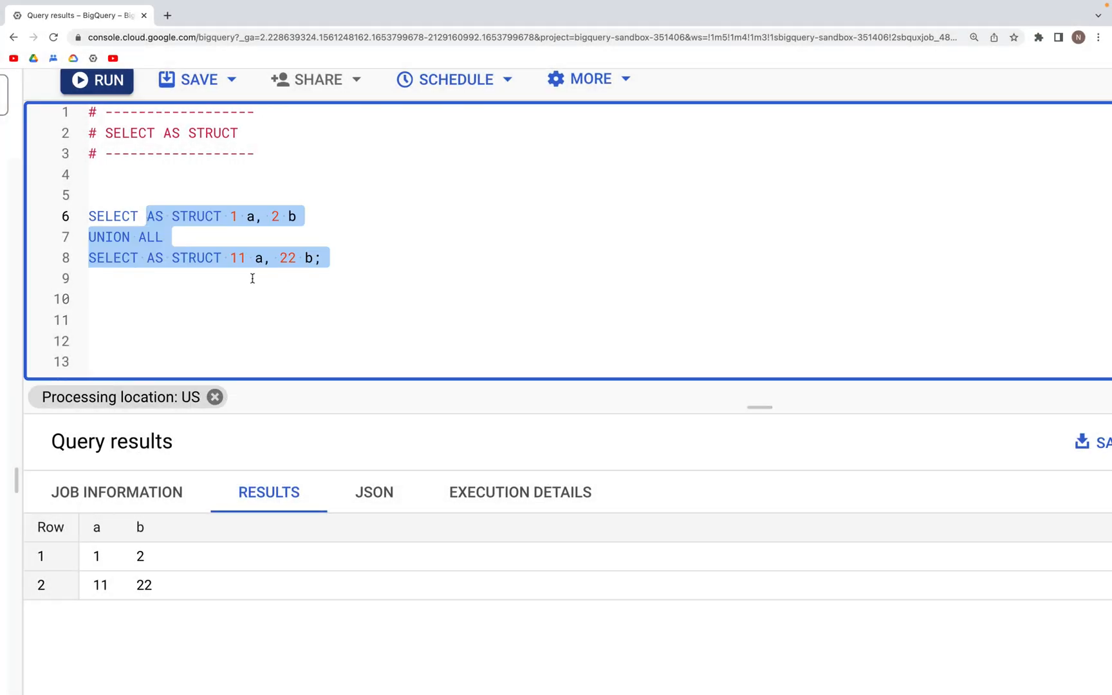
left_click(92, 298)
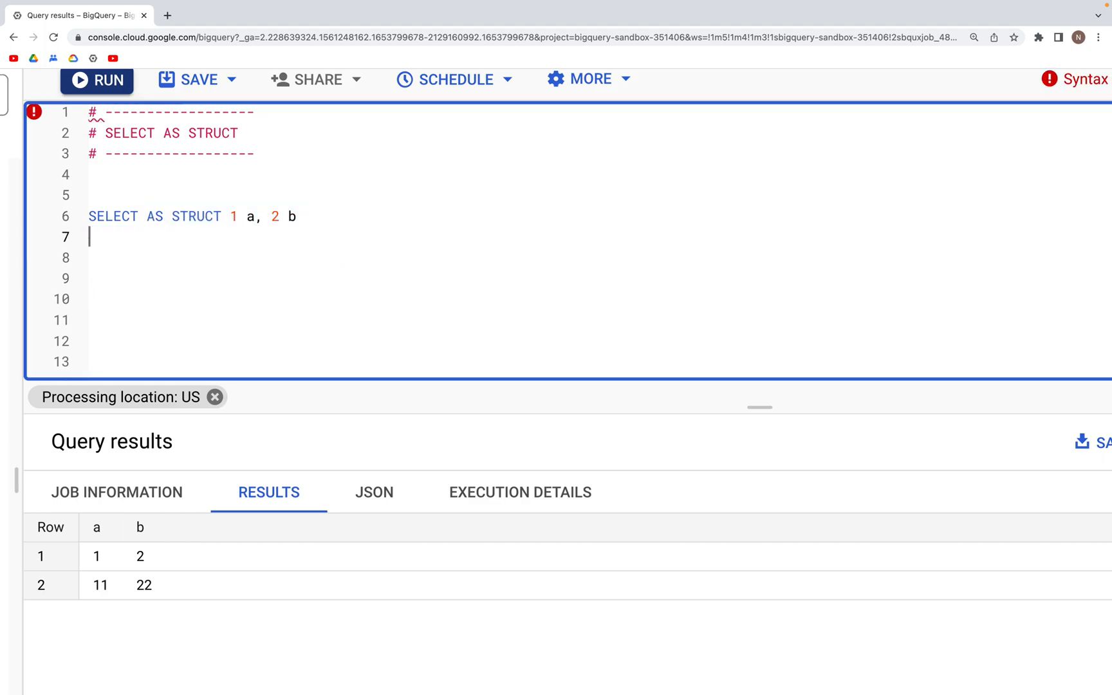
Wrap SELECT AS STRUCT 1 a, 2 b in SELECT ARRAY ( ) and run it
type(";")
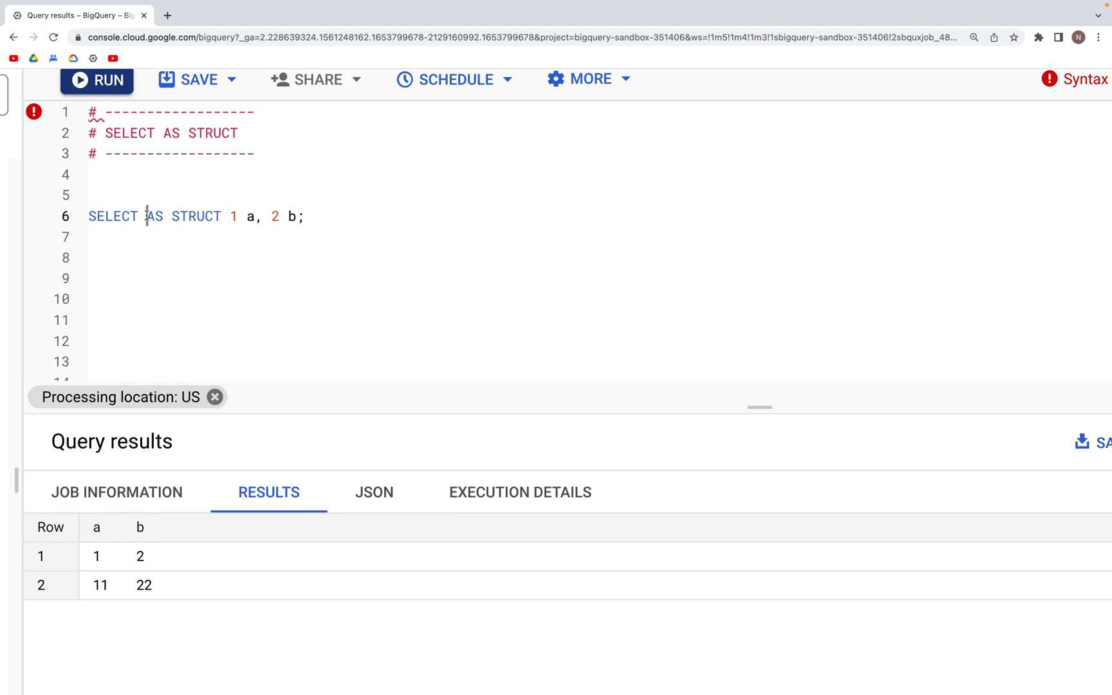
double_click(154, 216)
type("SELECT ARRAY ")
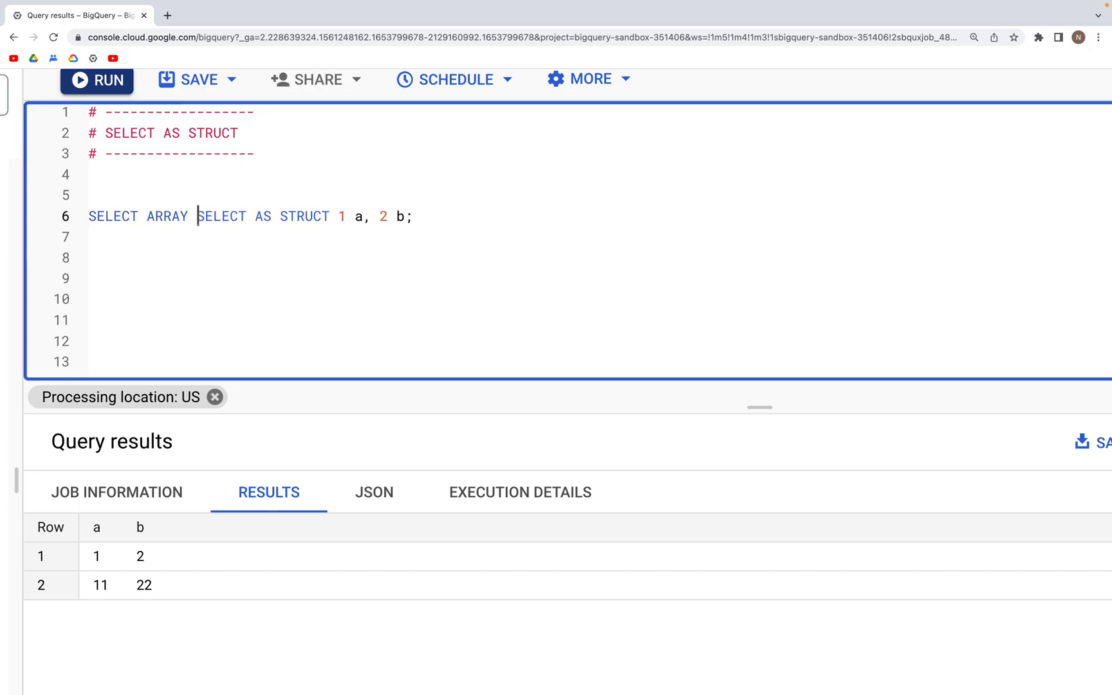
type("(")
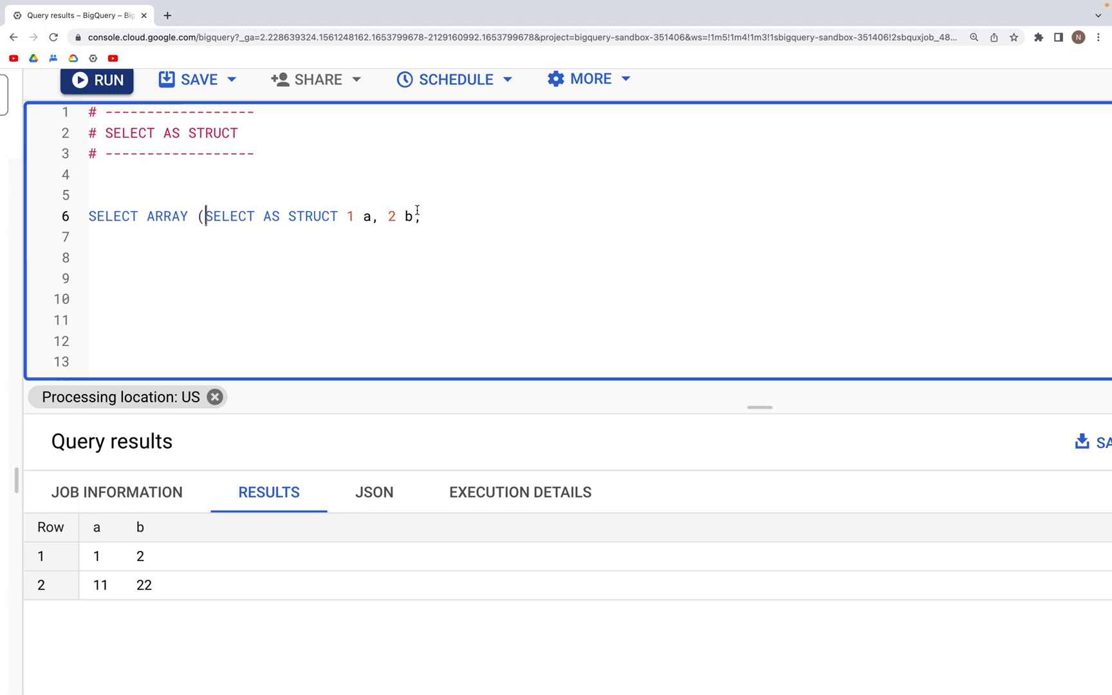
type(")")
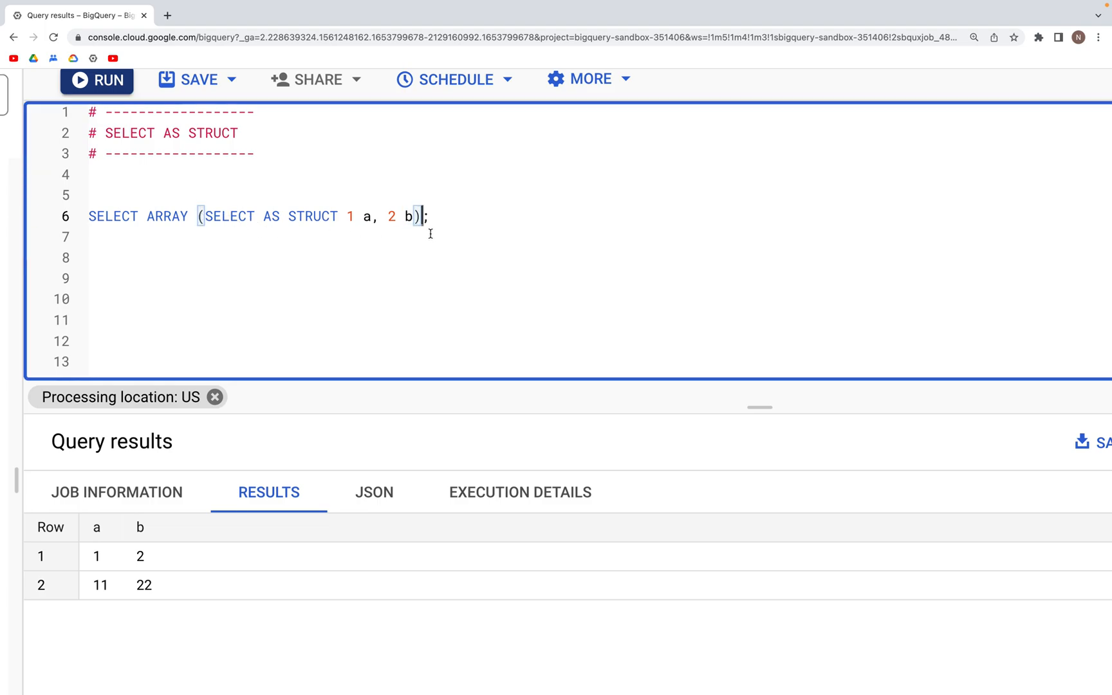
left_click(97, 80)
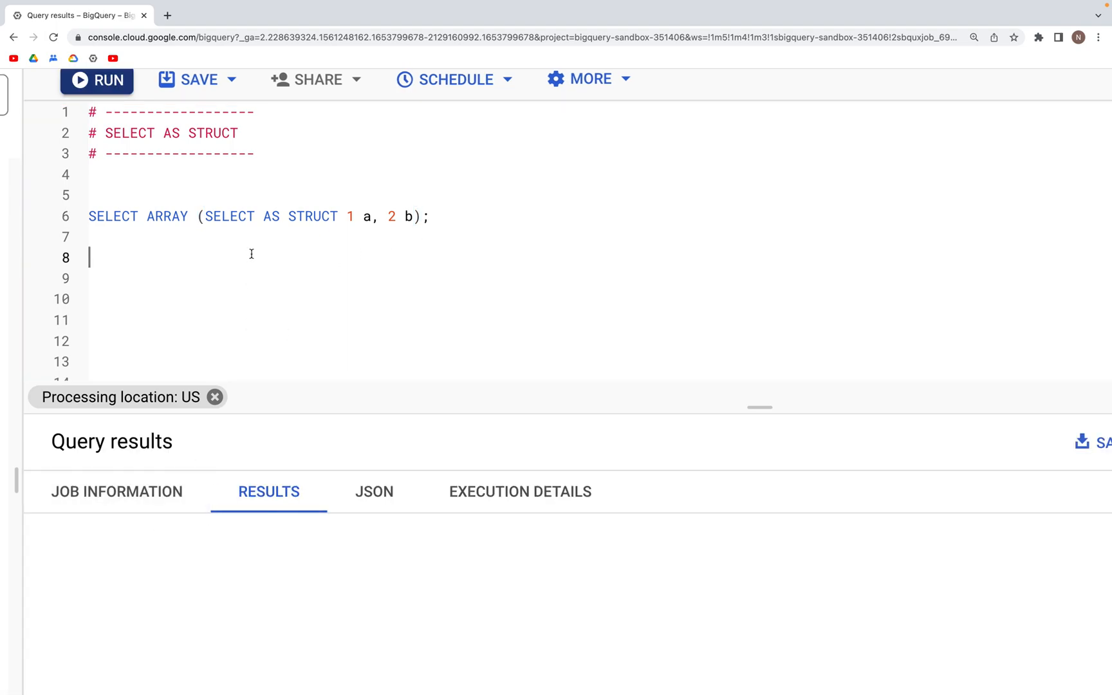
left_click(96, 79)
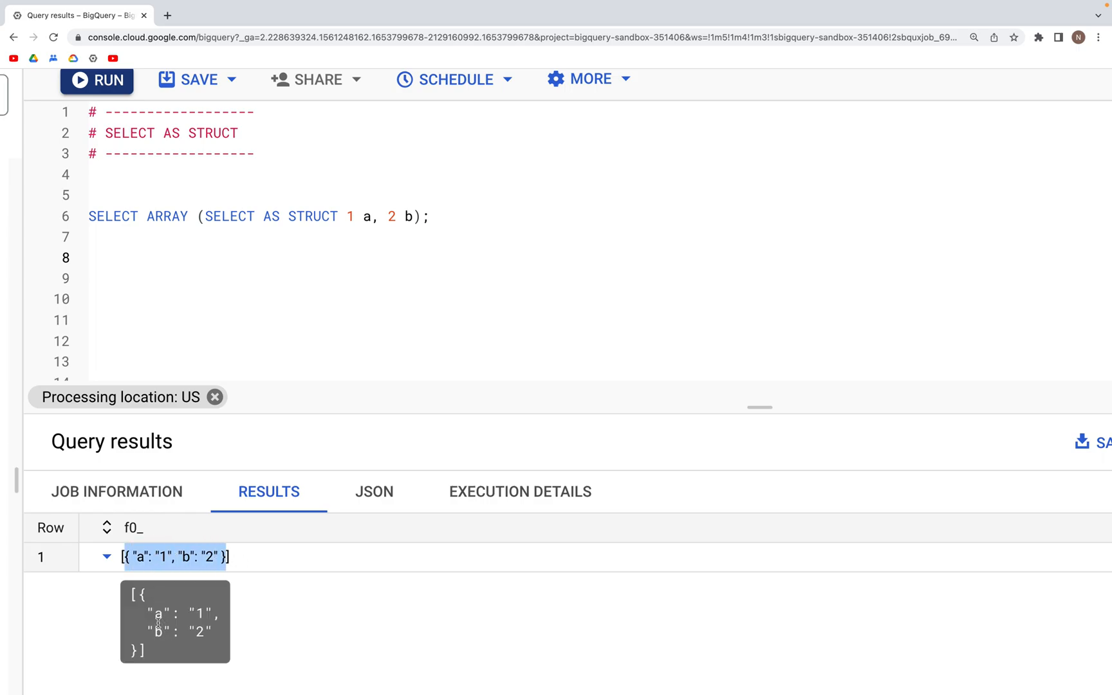
mouse_move(190, 619)
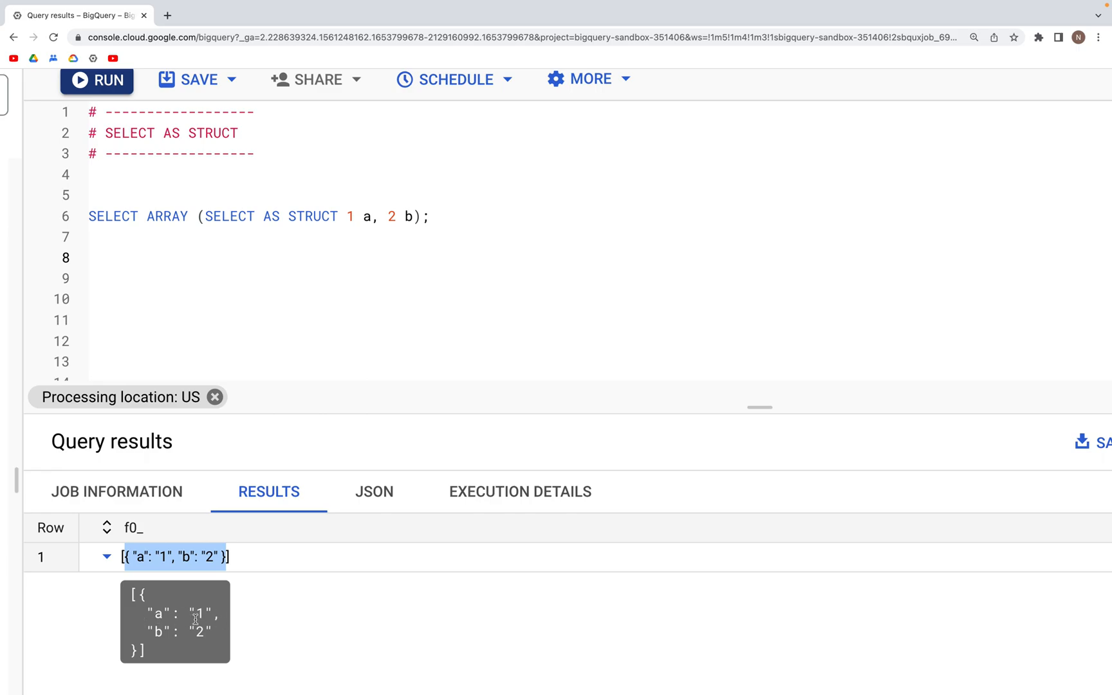
mouse_move(203, 638)
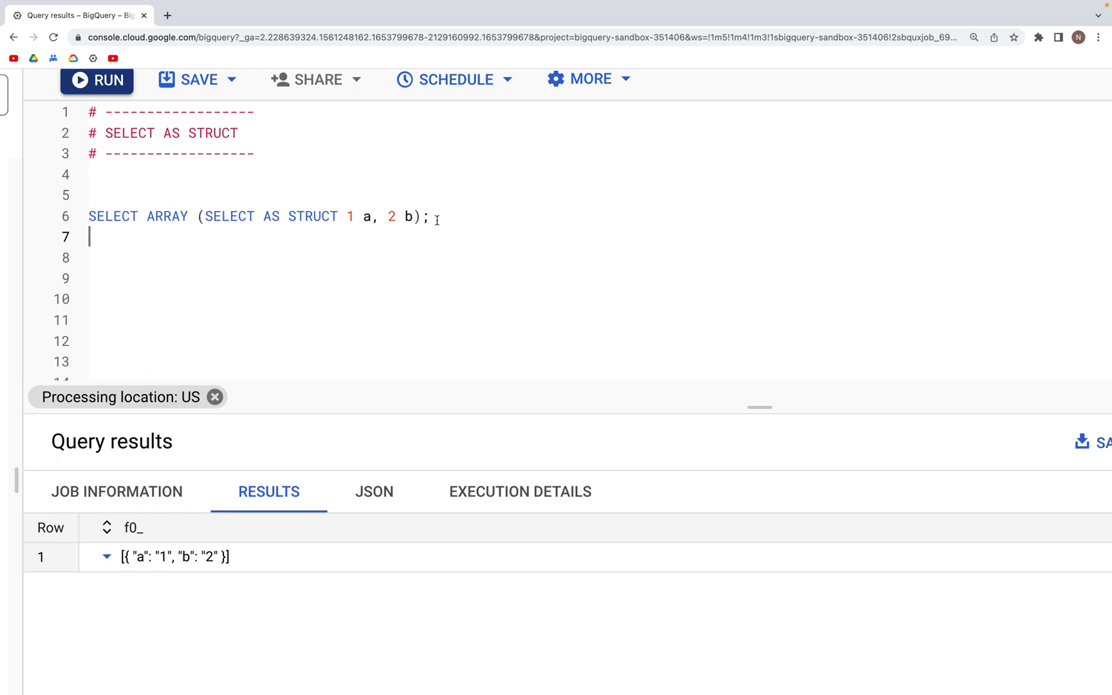
mouse_move(424, 252)
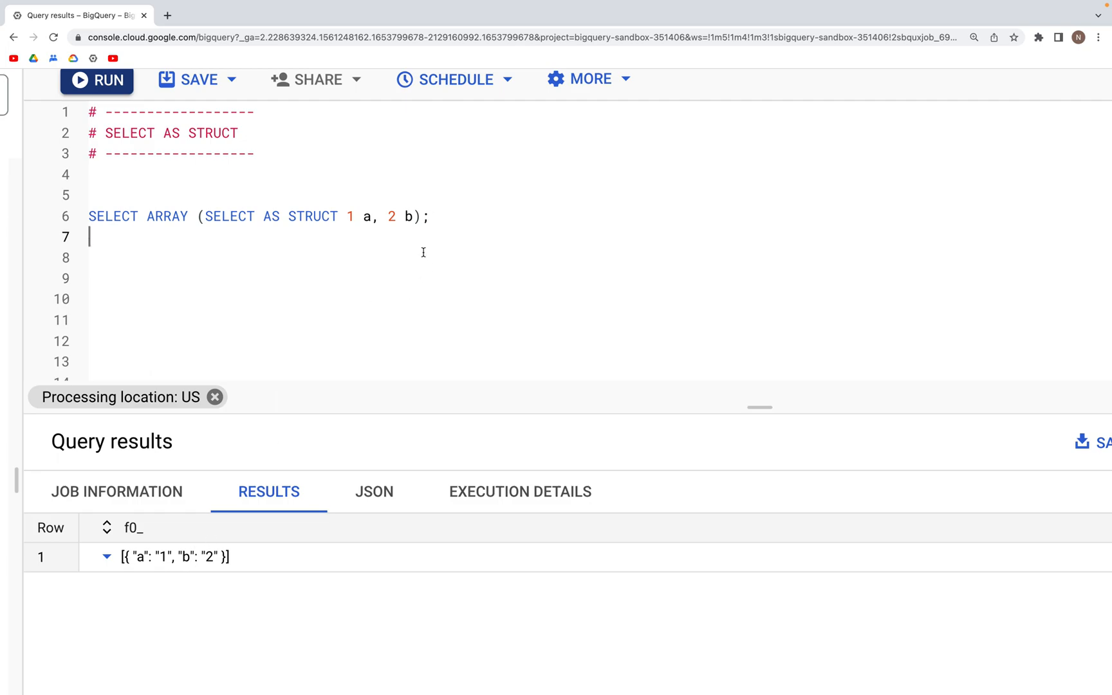
mouse_move(195, 223)
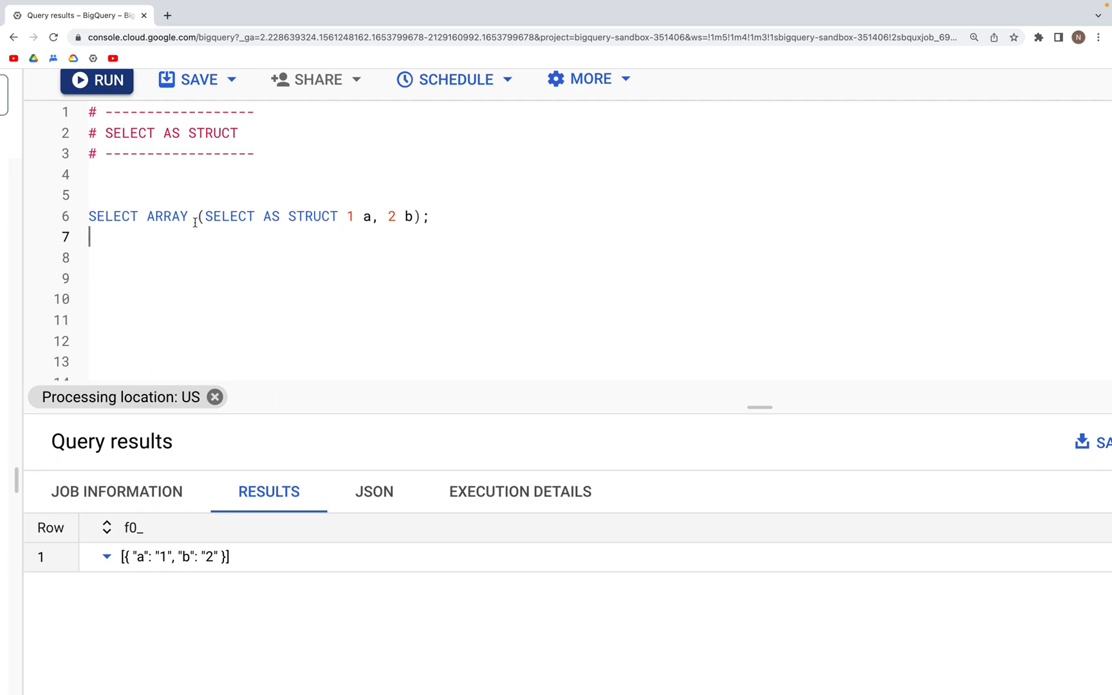
Select the inner SELECT AS STRUCT subquery after inspecting the [{"a": "1", "b": "2"}] result
left_click_drag(205, 216, 404, 217)
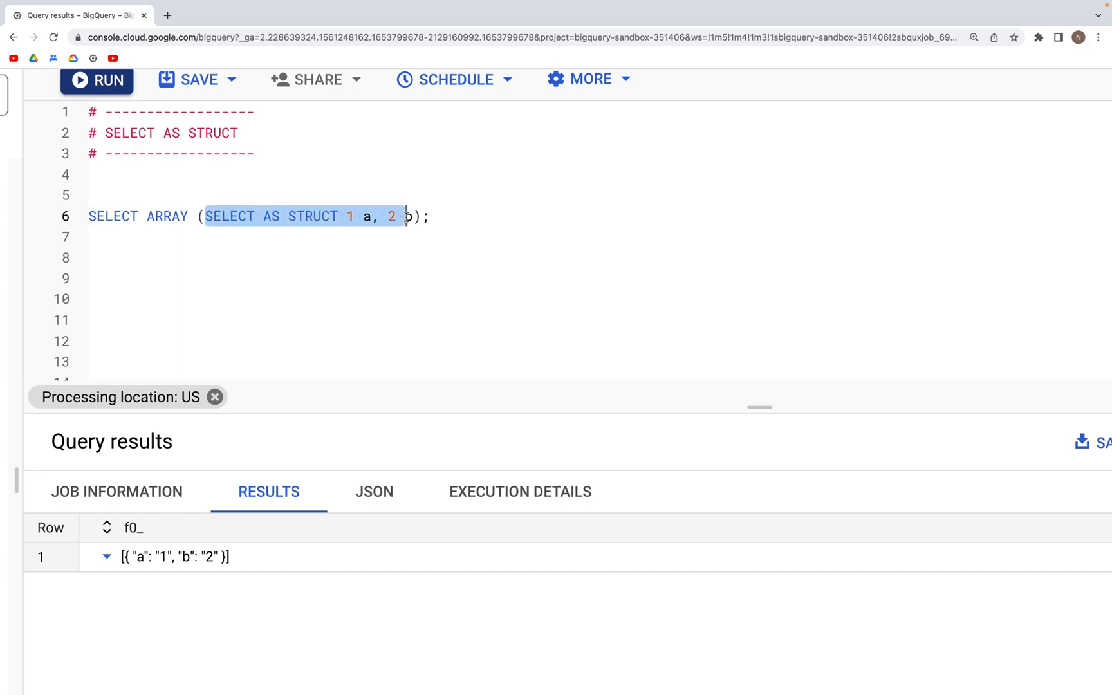
Insert UNION ALL SELECT AS STRUCT 11 a, 22 b on a new line inside the ARRAY parentheses
left_click(523, 226)
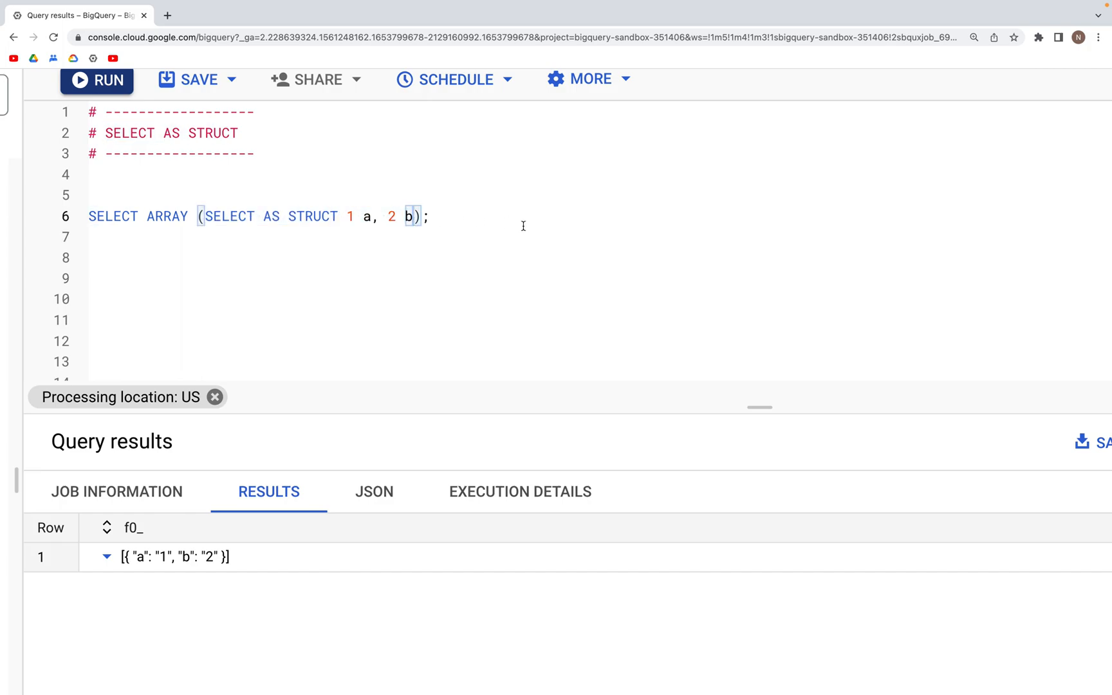
key("Enter")
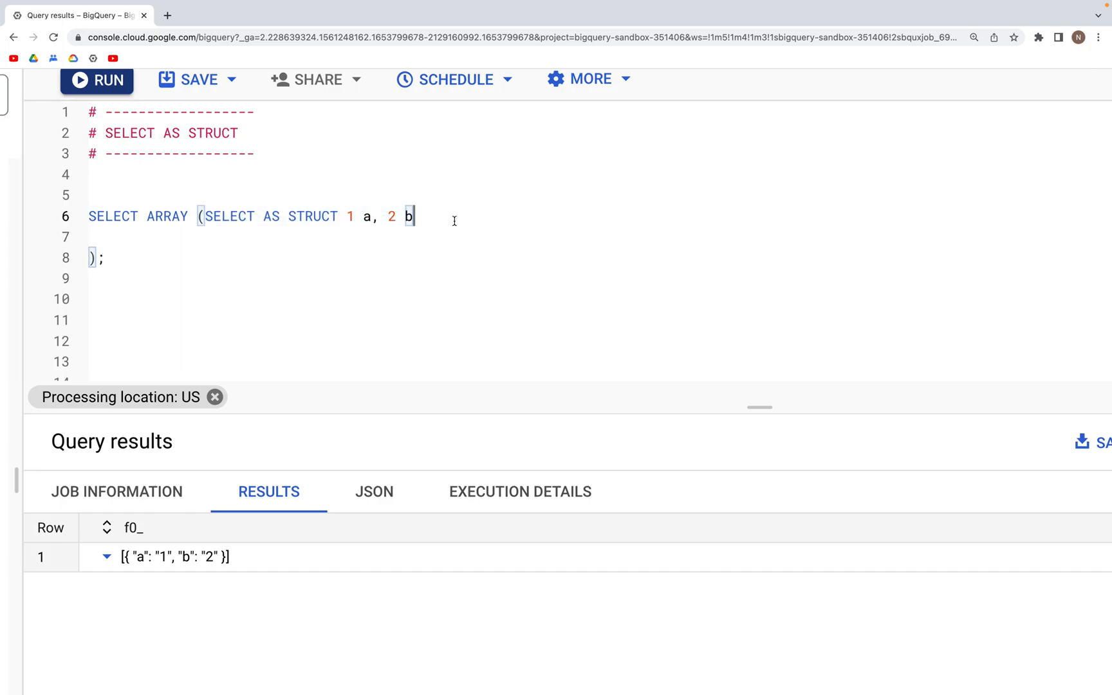
key("enter")
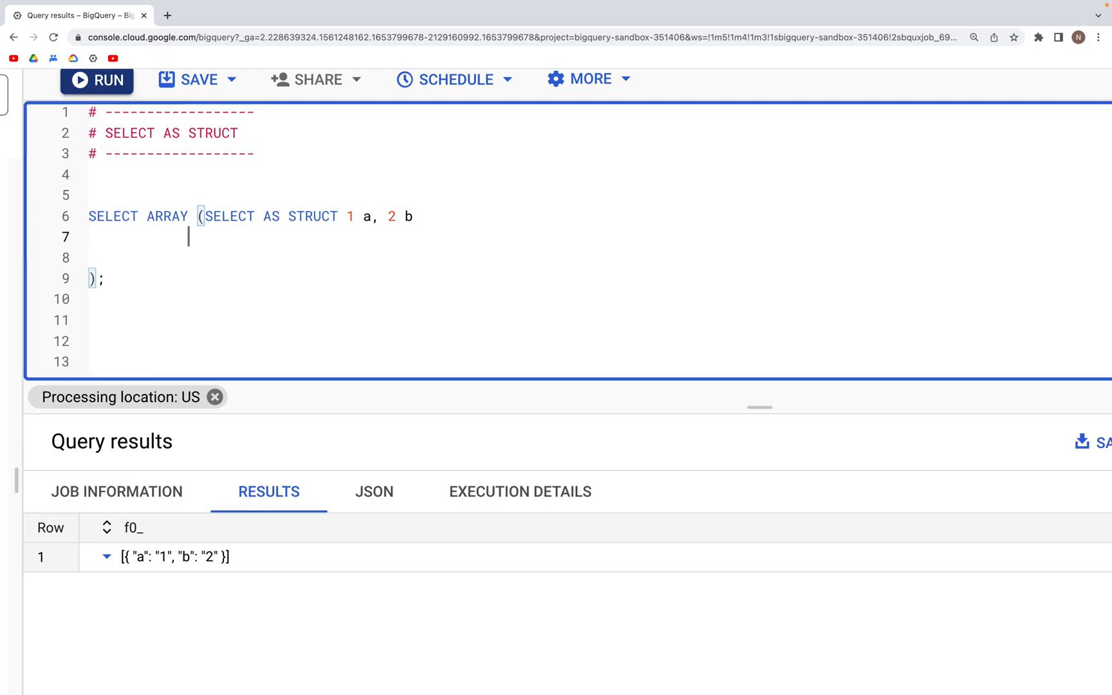
type("UNION ALL")
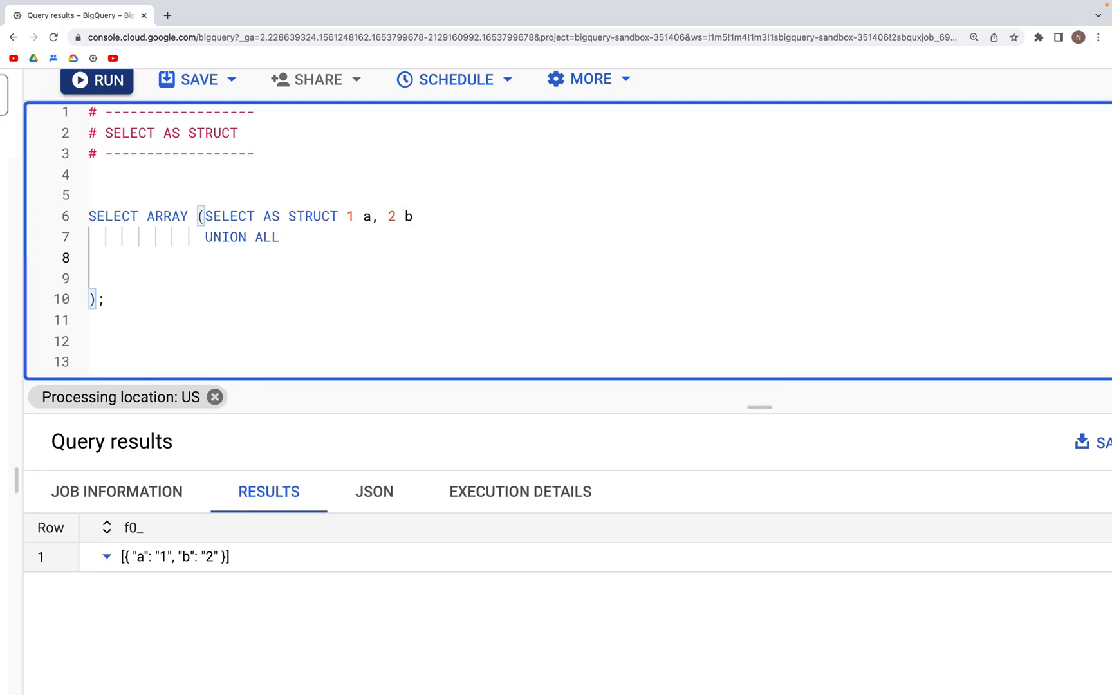
type("S")
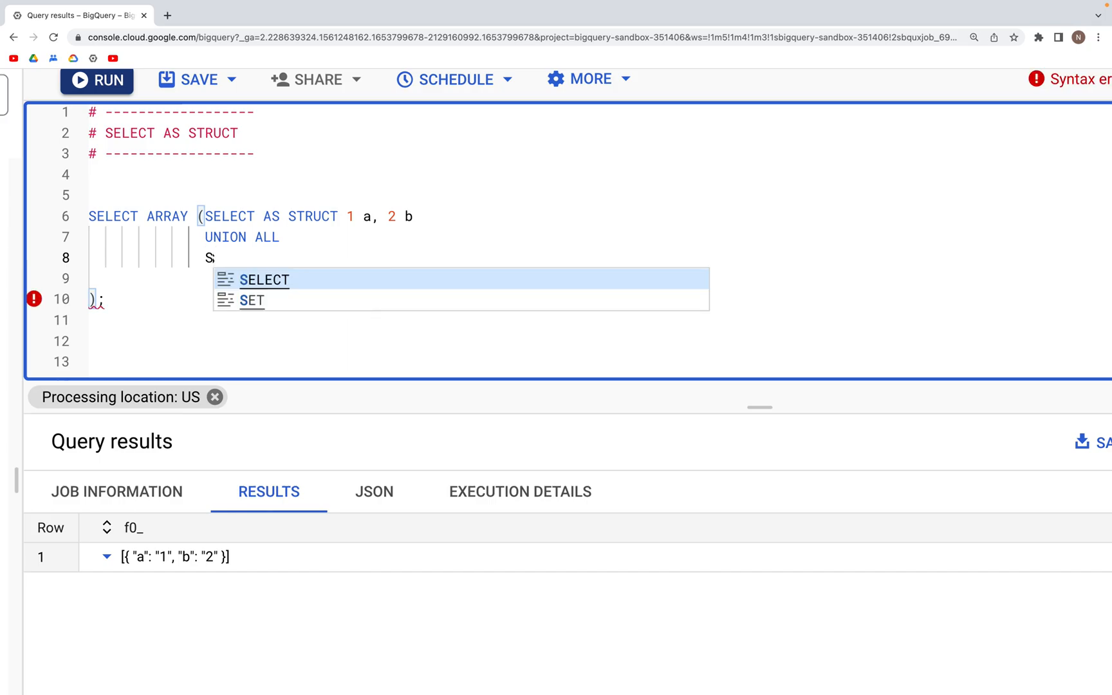
type("ELECT AS")
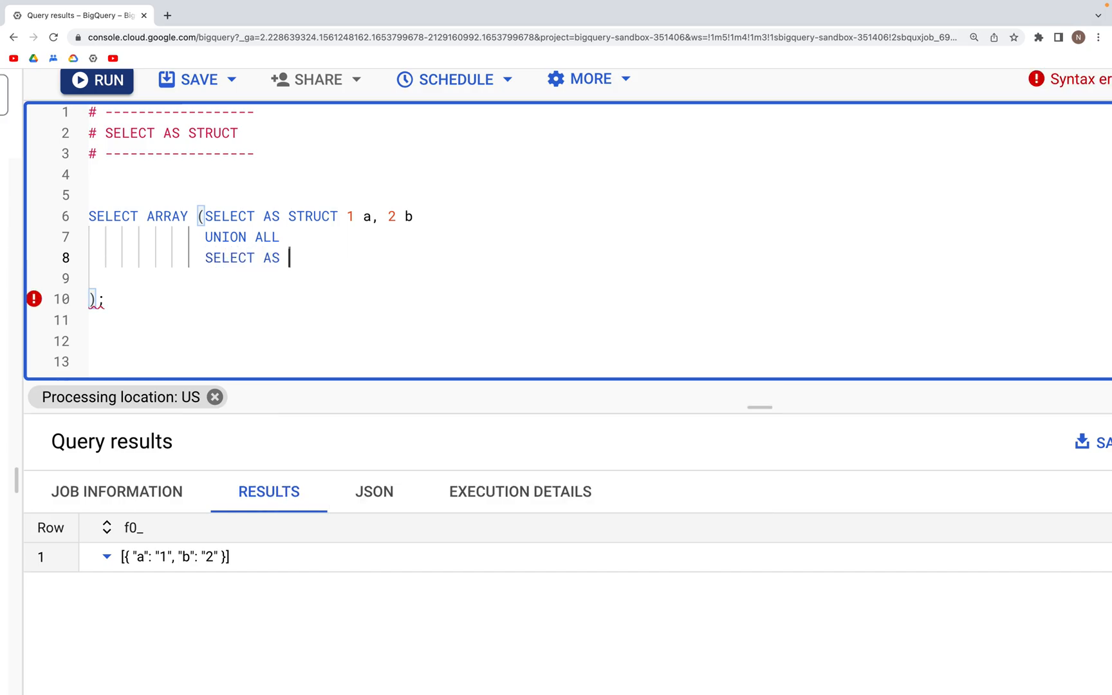
type("STRC")
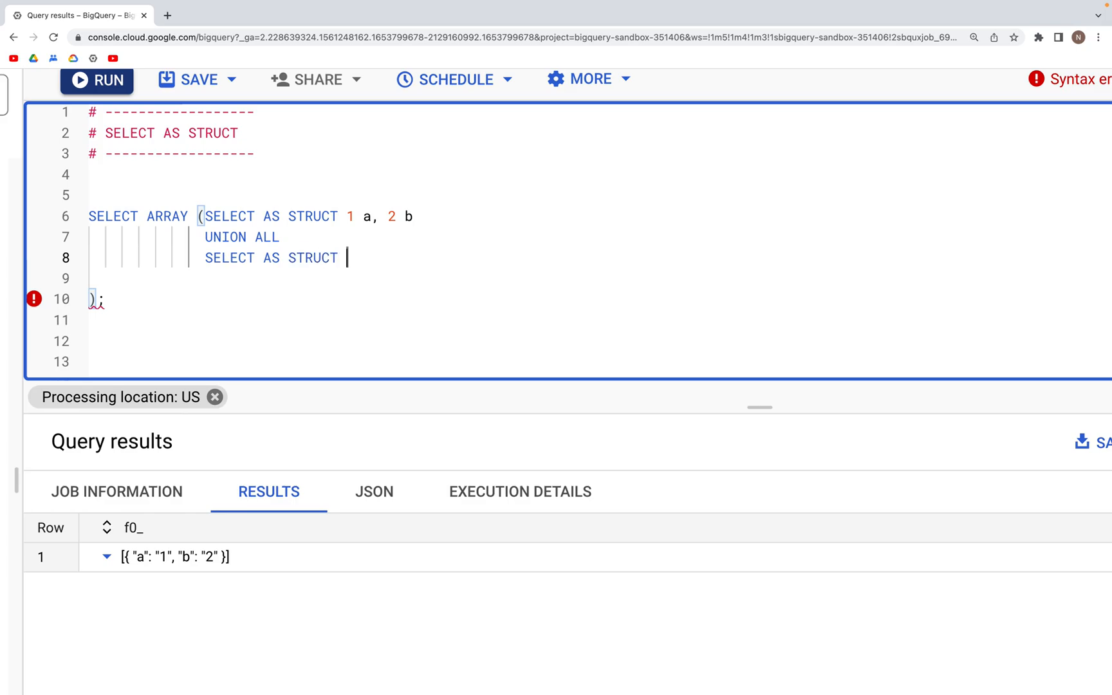
type("11 a, 22")
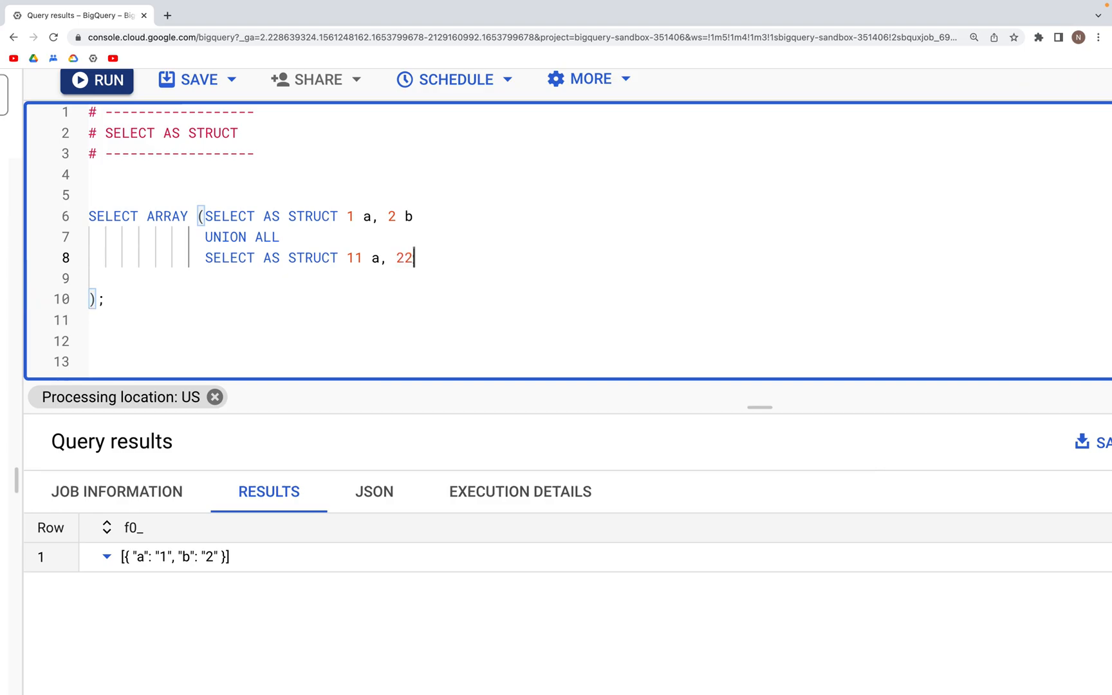
type("b")
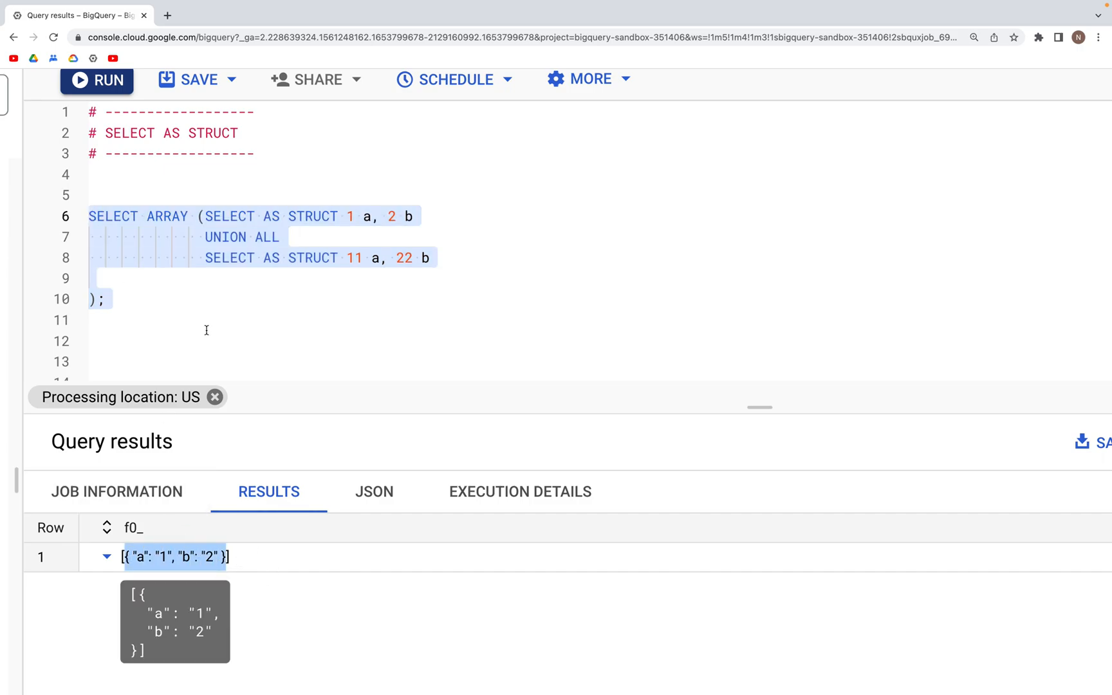
Run the SELECT ARRAY query to get structs {a 1, b 2} and {a 11, b 22}
left_click(96, 79)
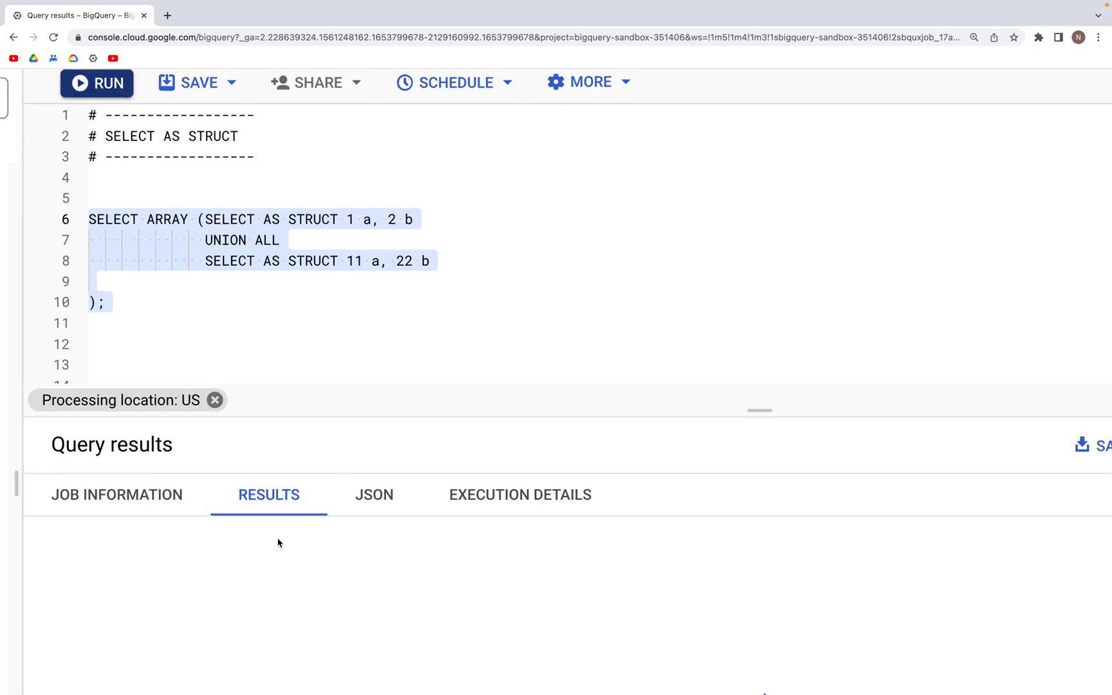
left_click(97, 83)
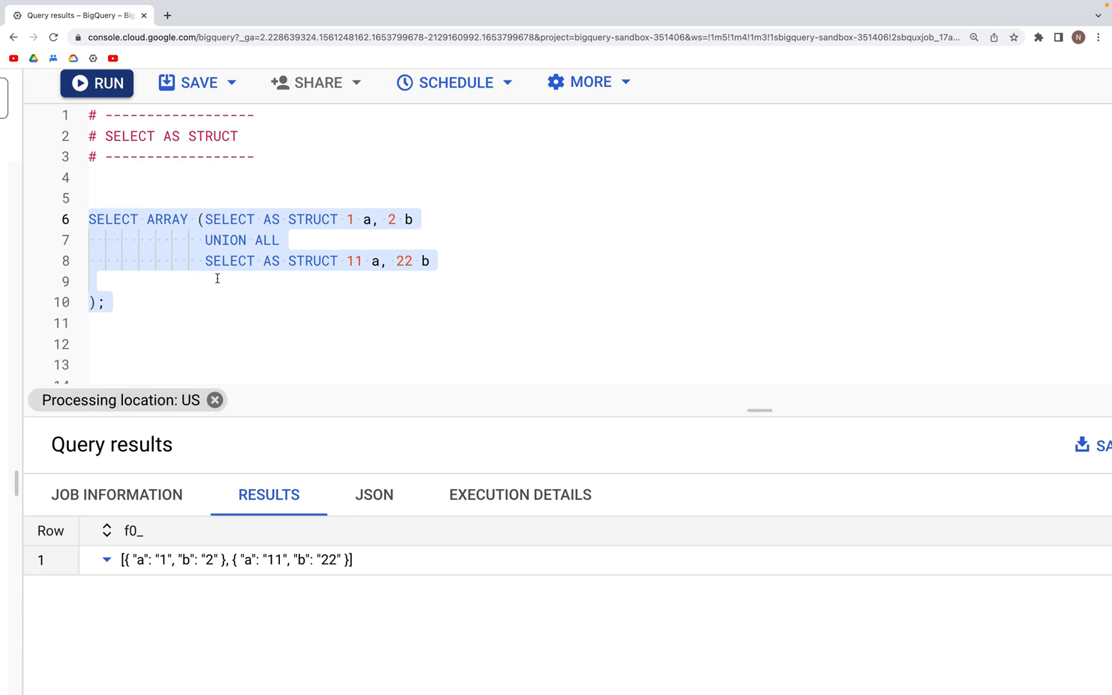
mouse_move(150, 314)
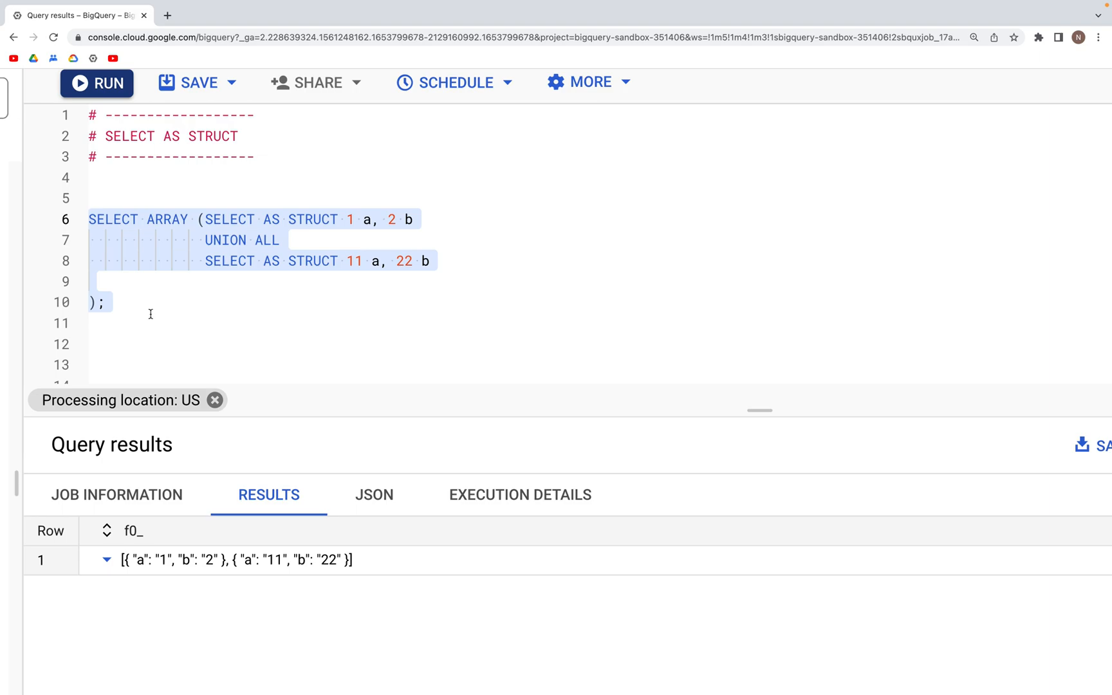